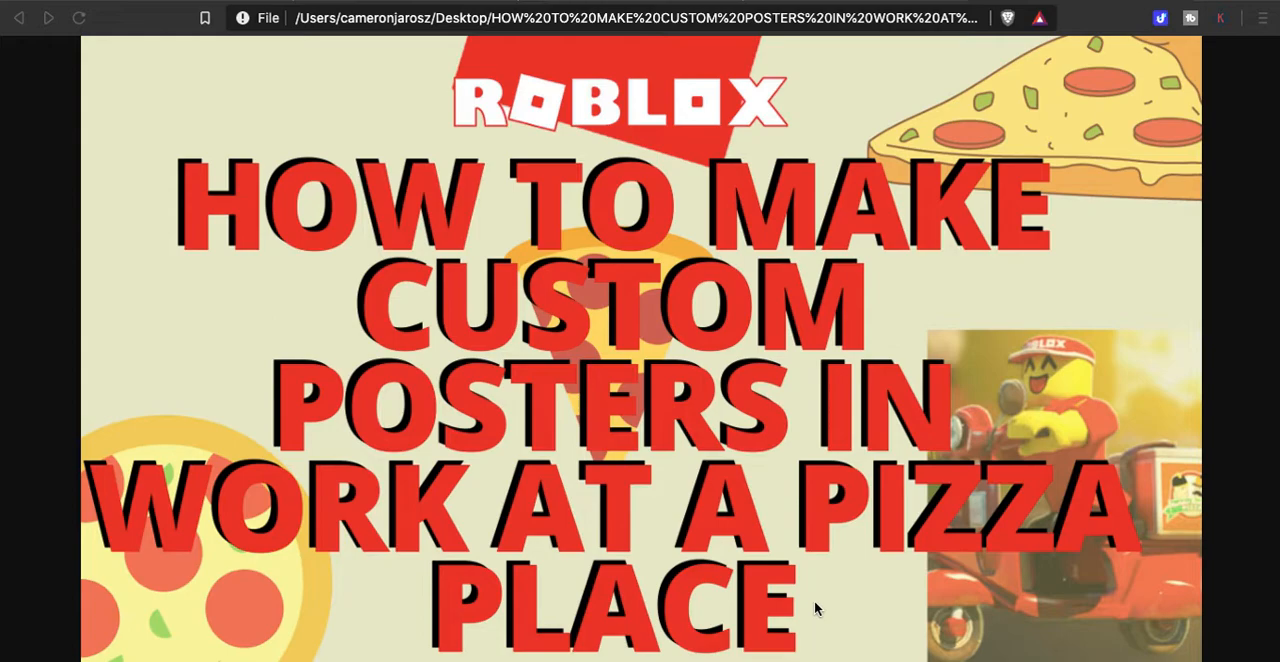
mouse_move(680, 500)
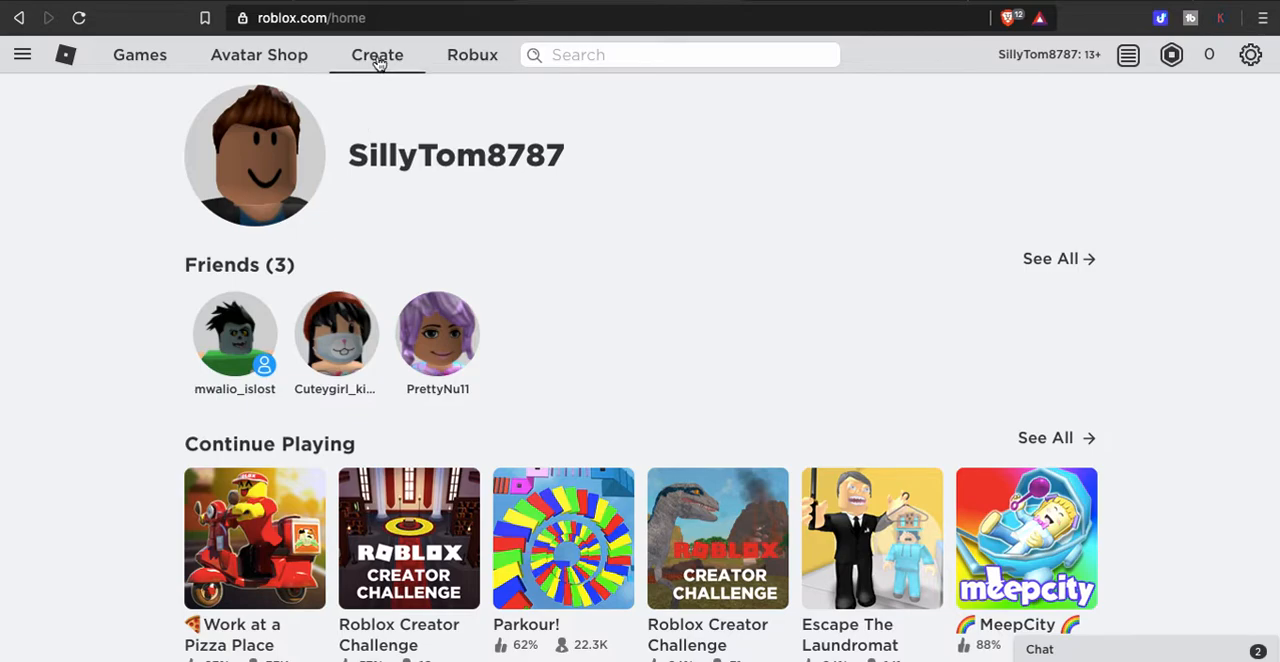
Open the Create page showing My Creations with the account's one public game
click(377, 55)
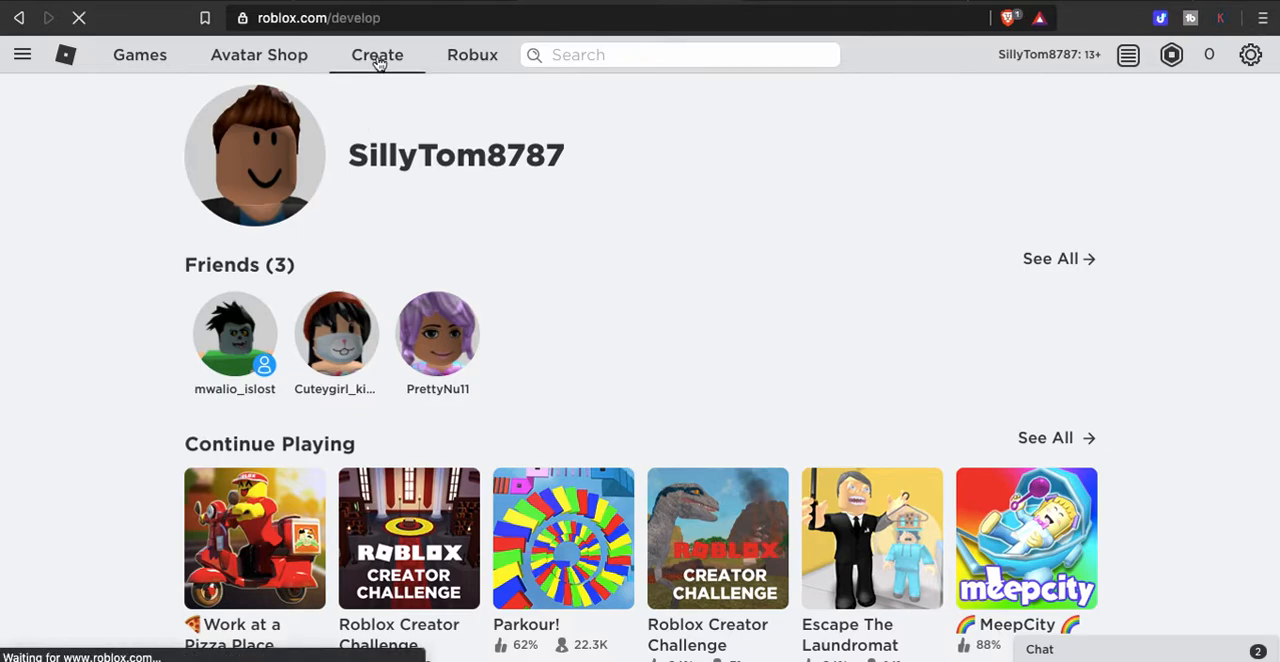
click(377, 55)
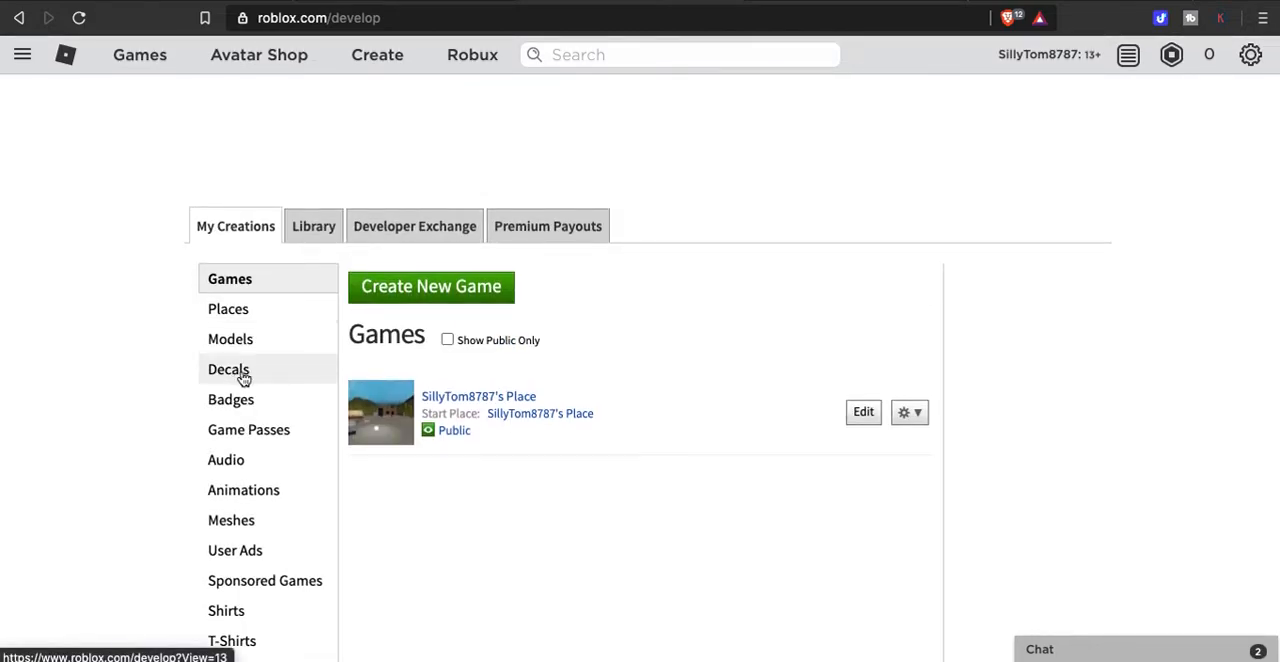
Show the Decals section with the Create a Decal upload form and the existing decal
click(228, 369)
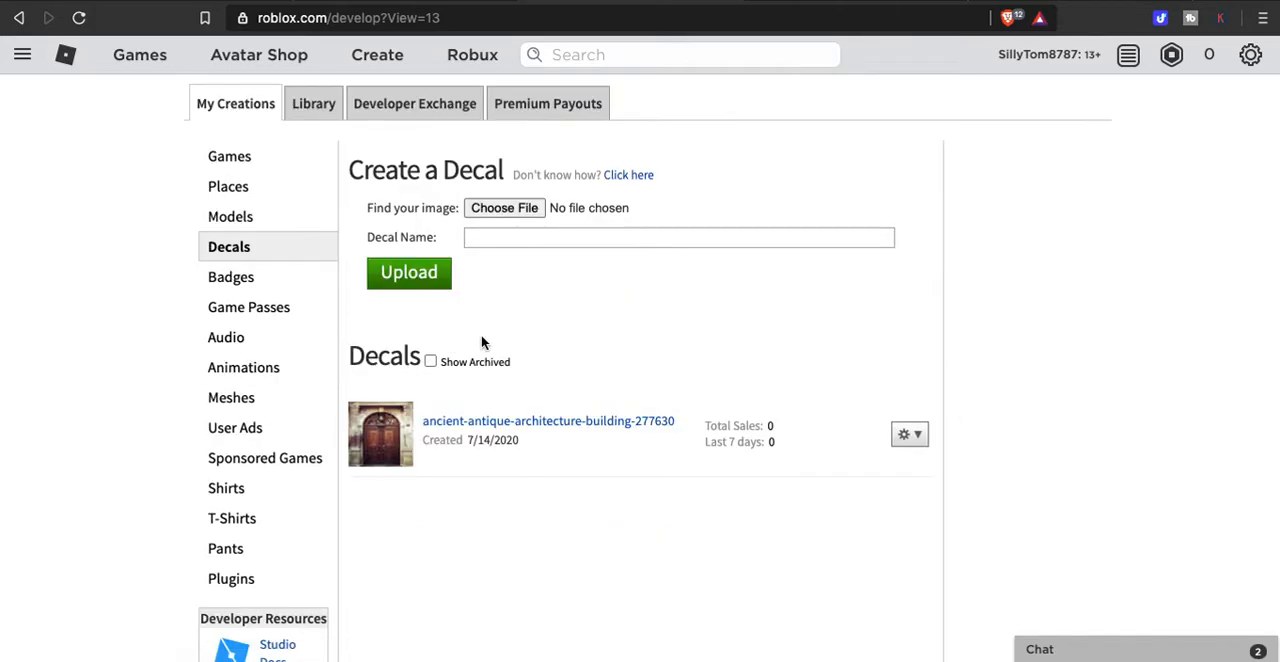
scroll(down, 3)
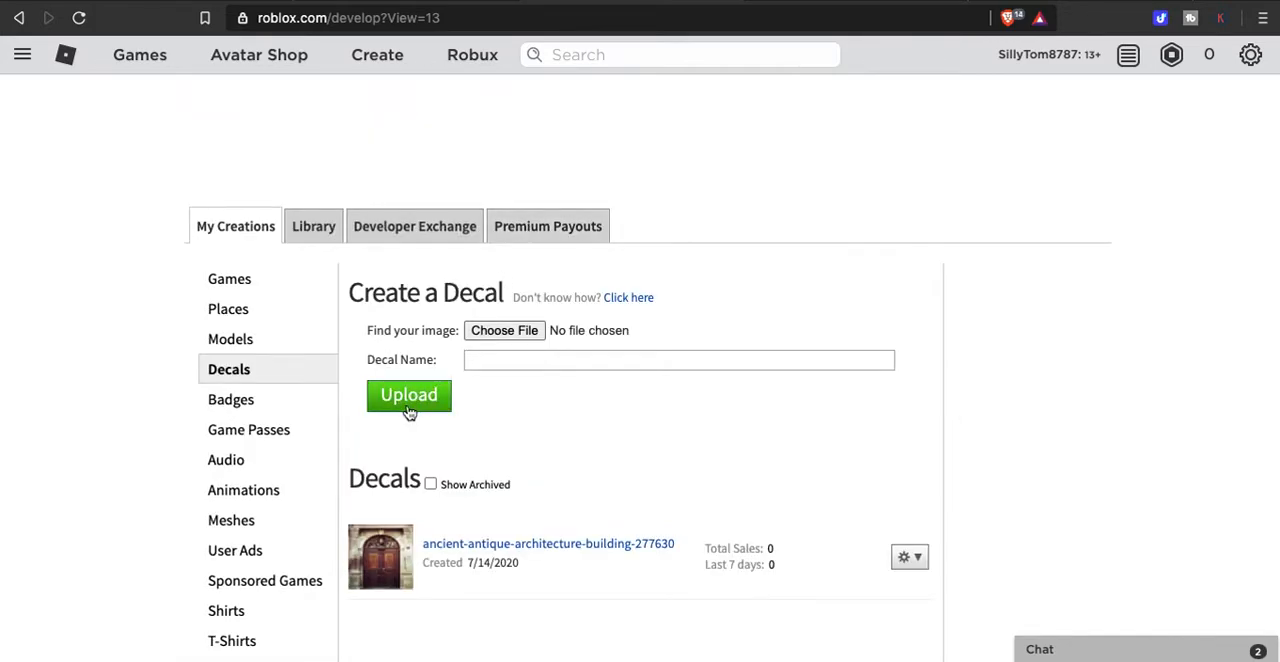
mouse_move(507, 397)
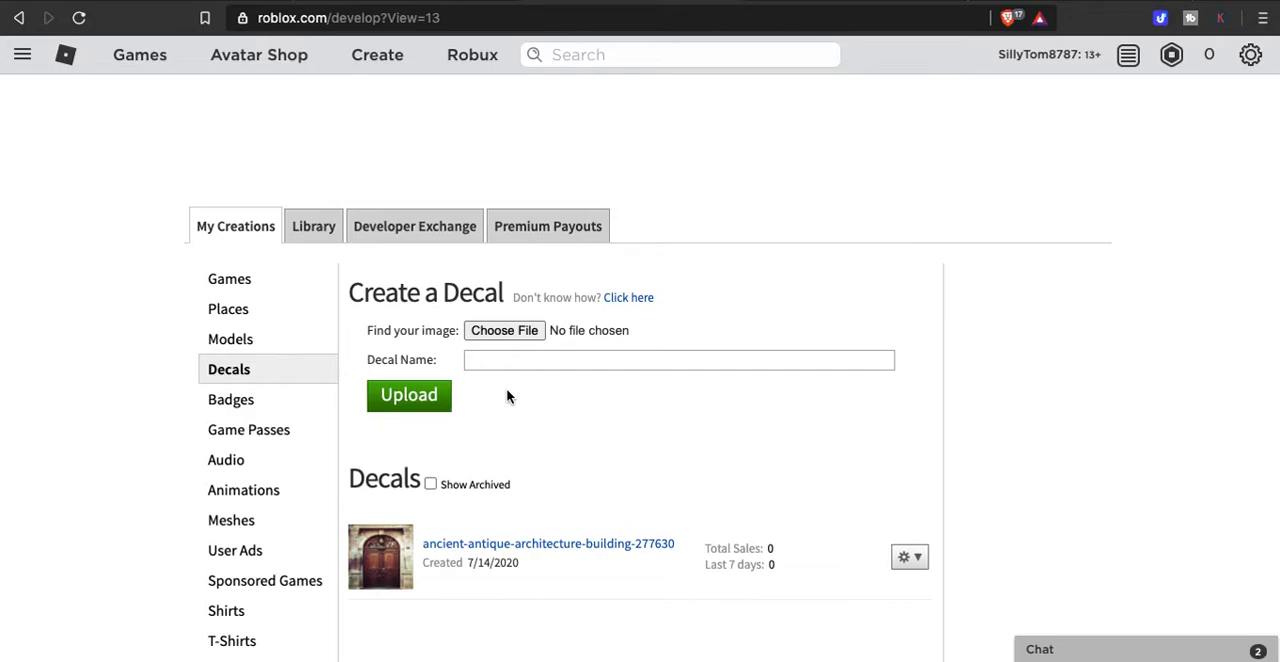
mouse_move(520, 392)
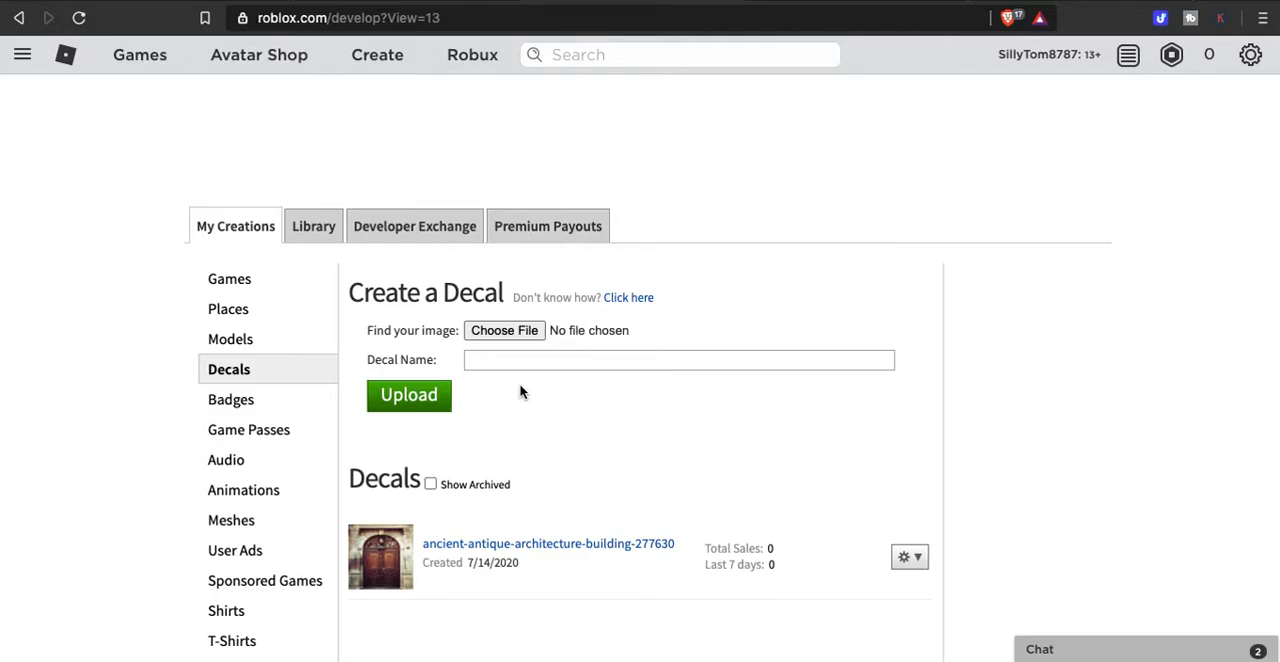
click(678, 359)
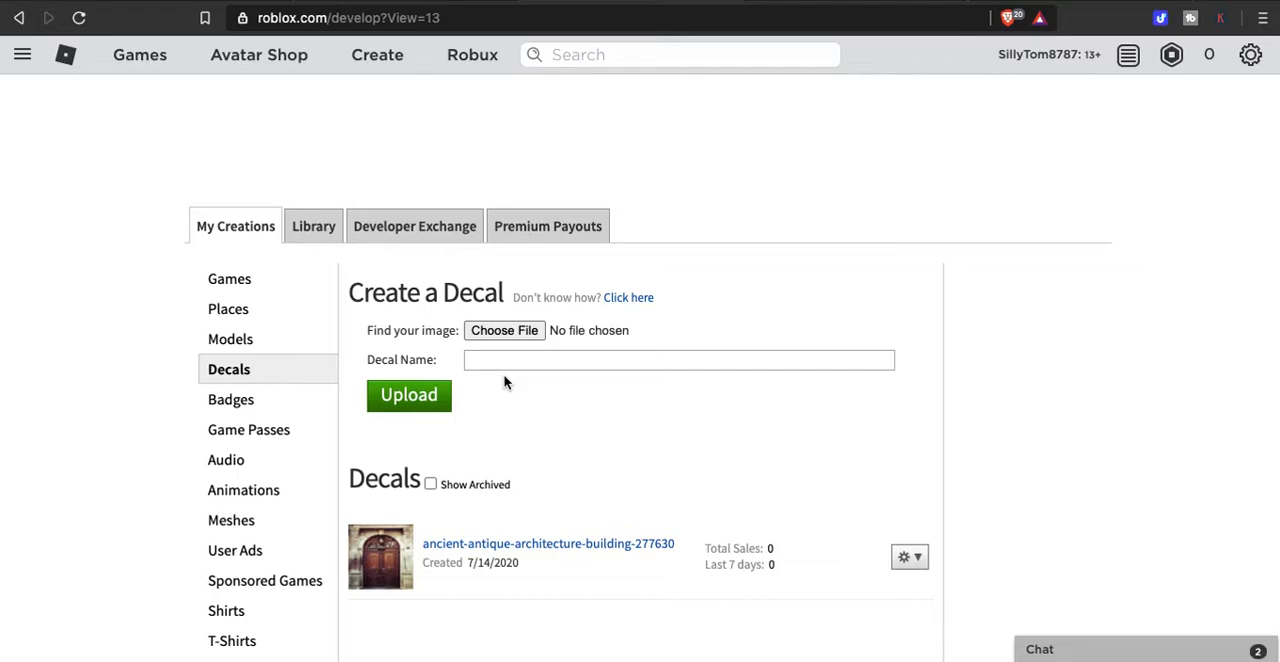
mouse_move(610, 312)
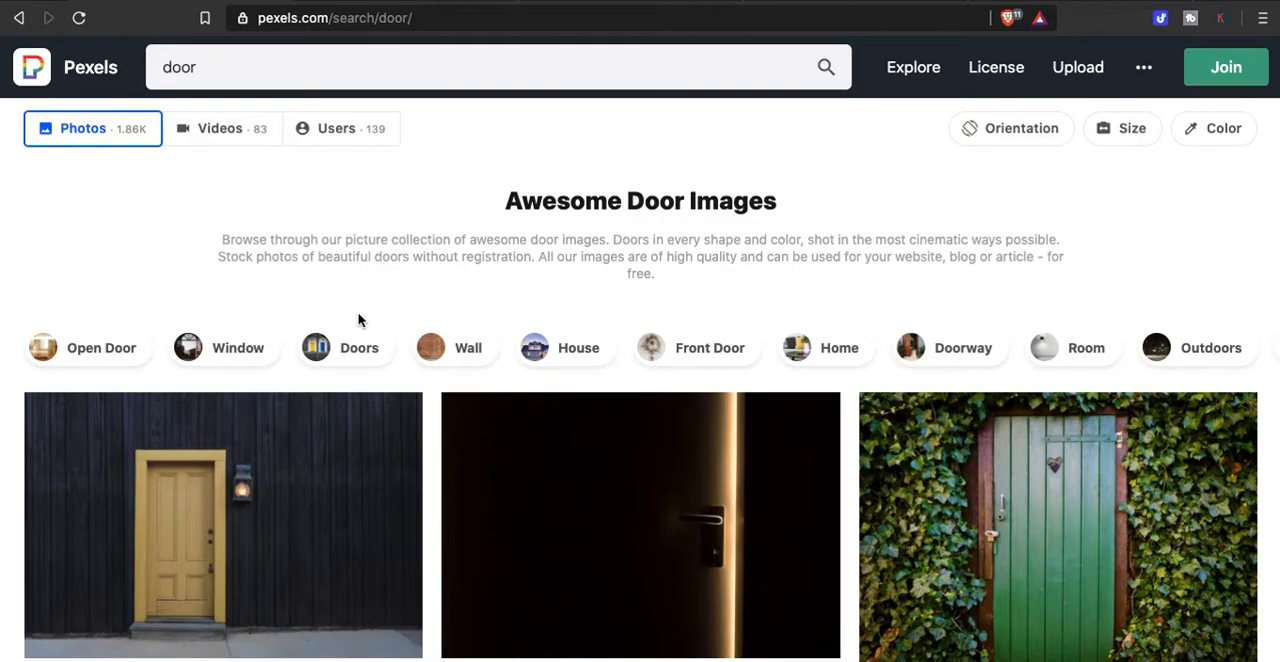
Scroll the Pexels 'door' results and open Pixabay's ornate antique arched wooden door photo
scroll(down, 3)
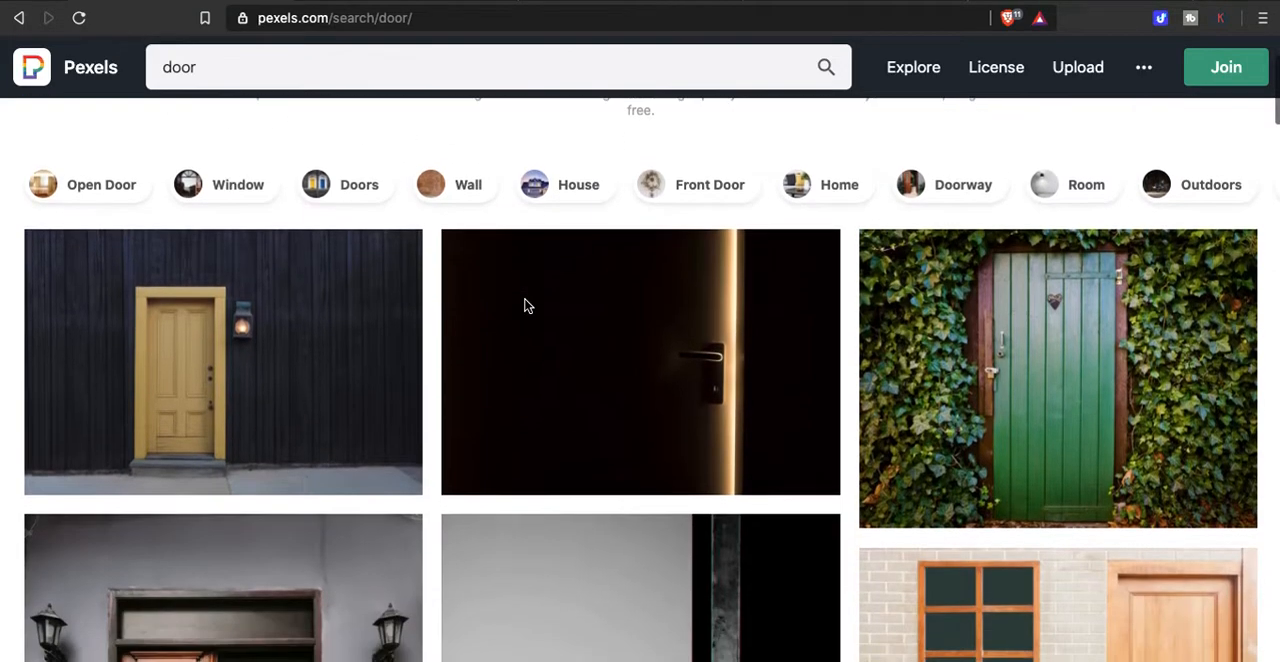
scroll(down, 3)
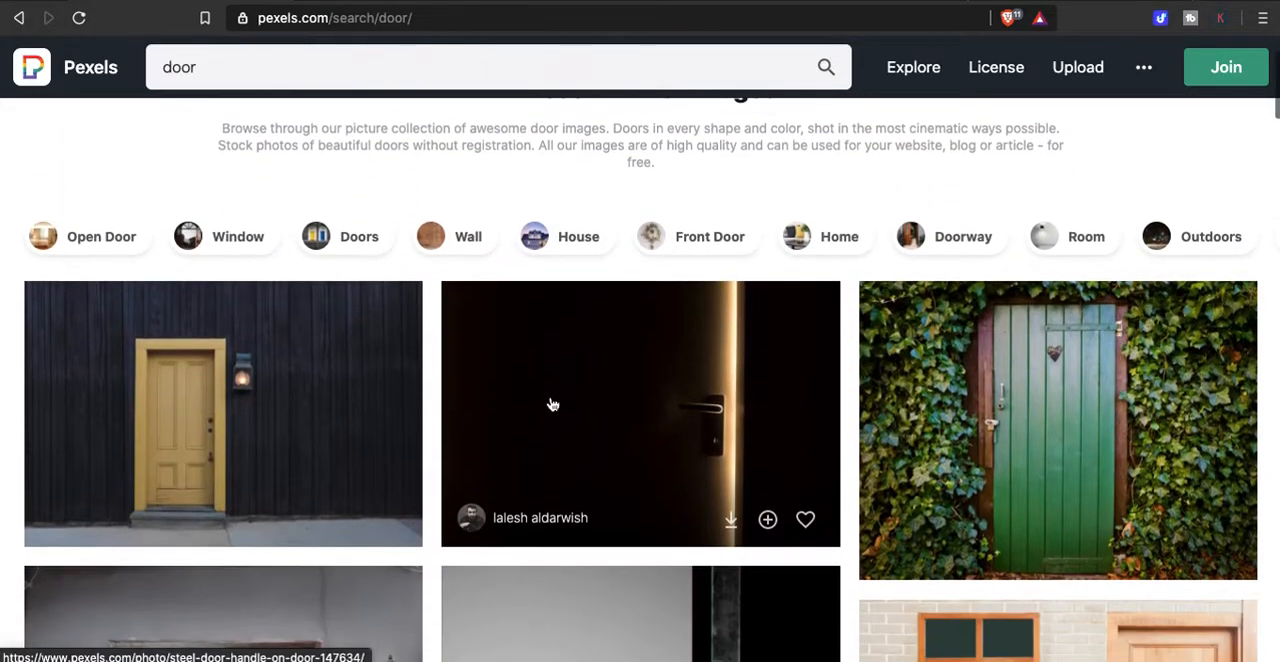
scroll(down, 3)
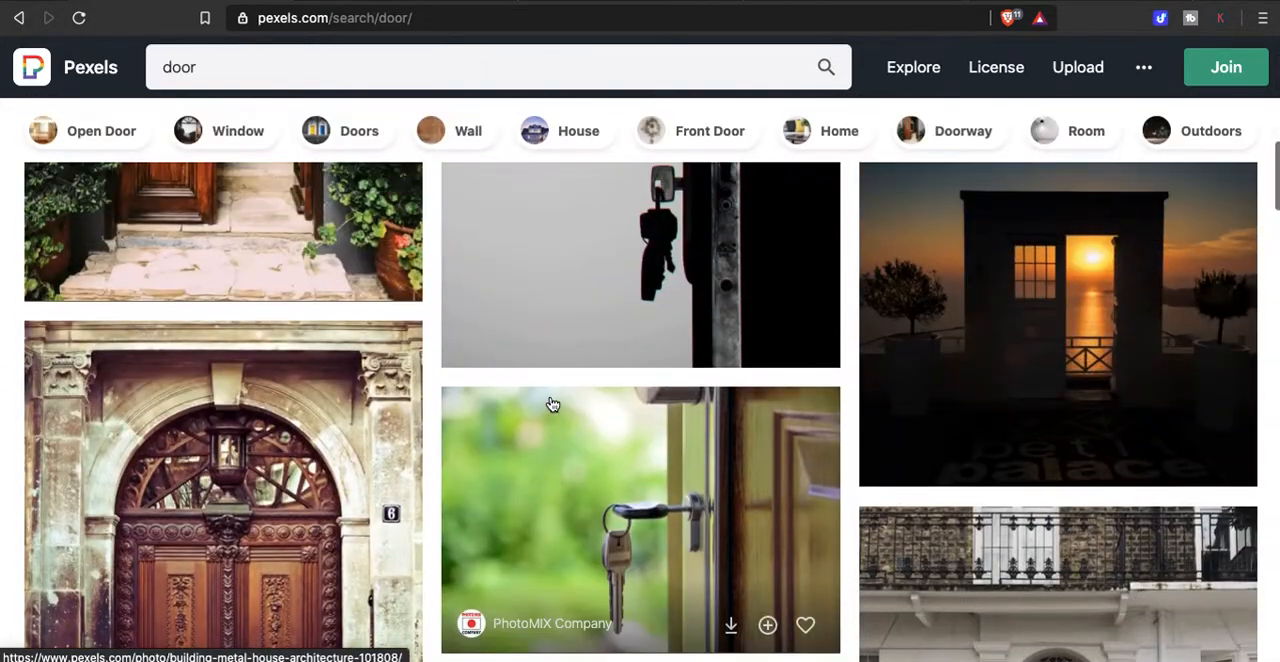
scroll(down, 3)
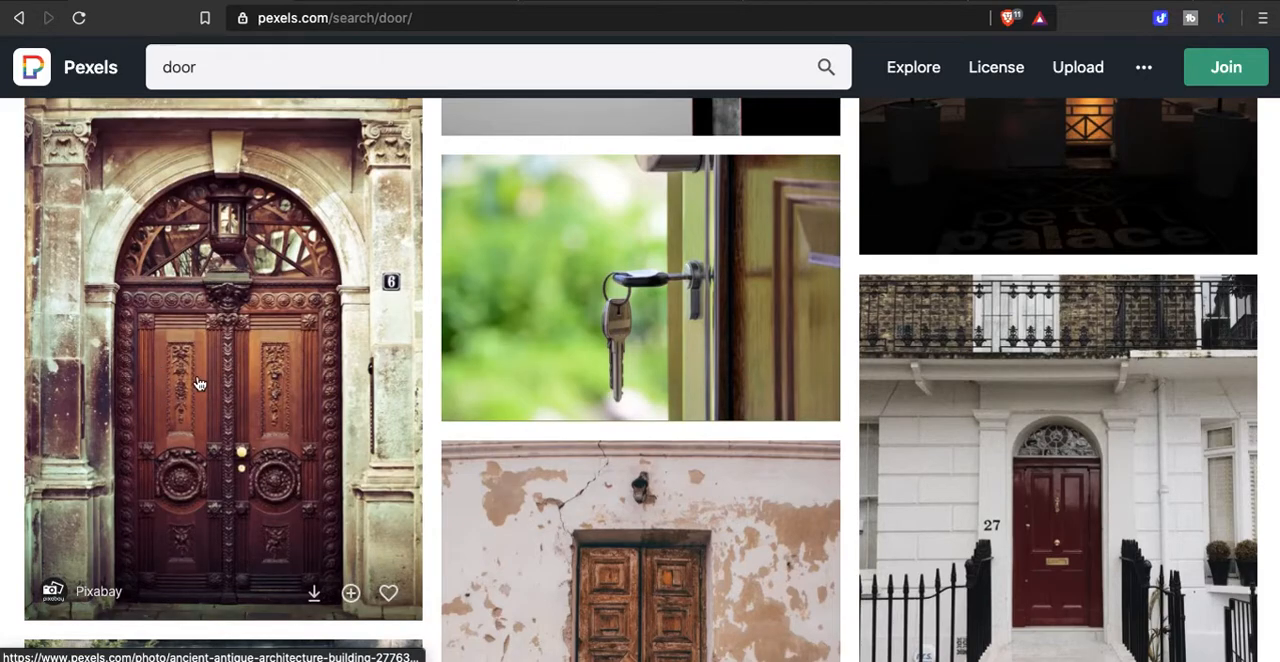
click(200, 383)
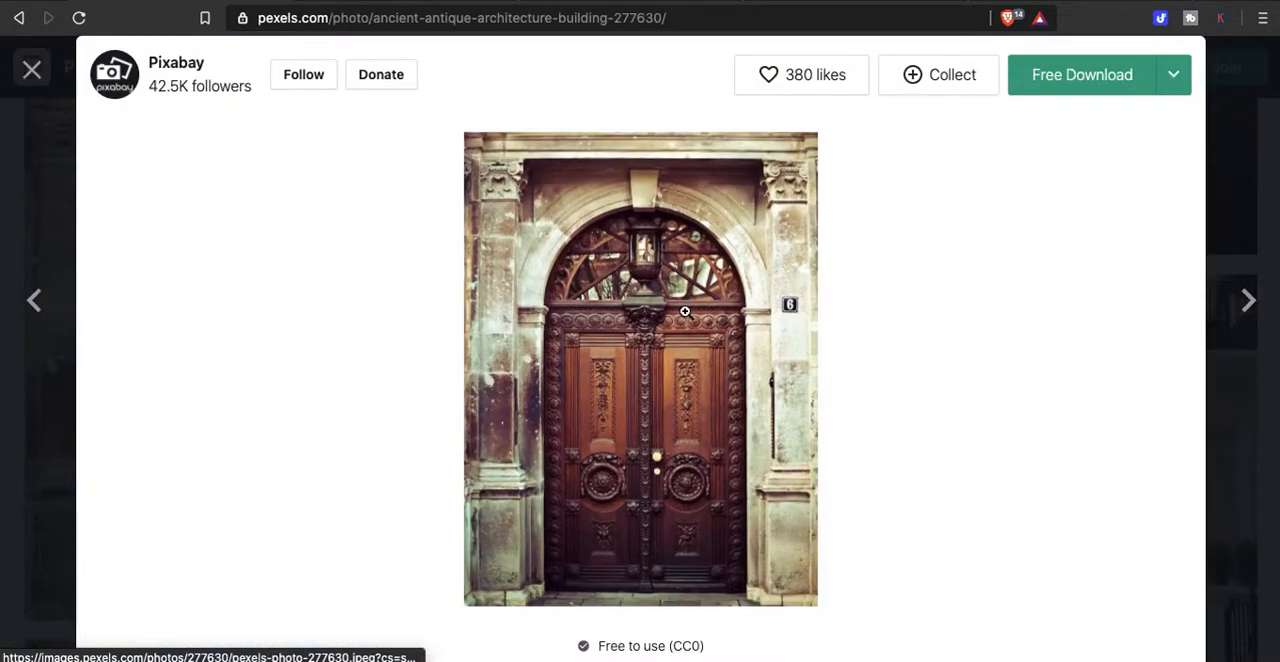
mouse_move(643, 67)
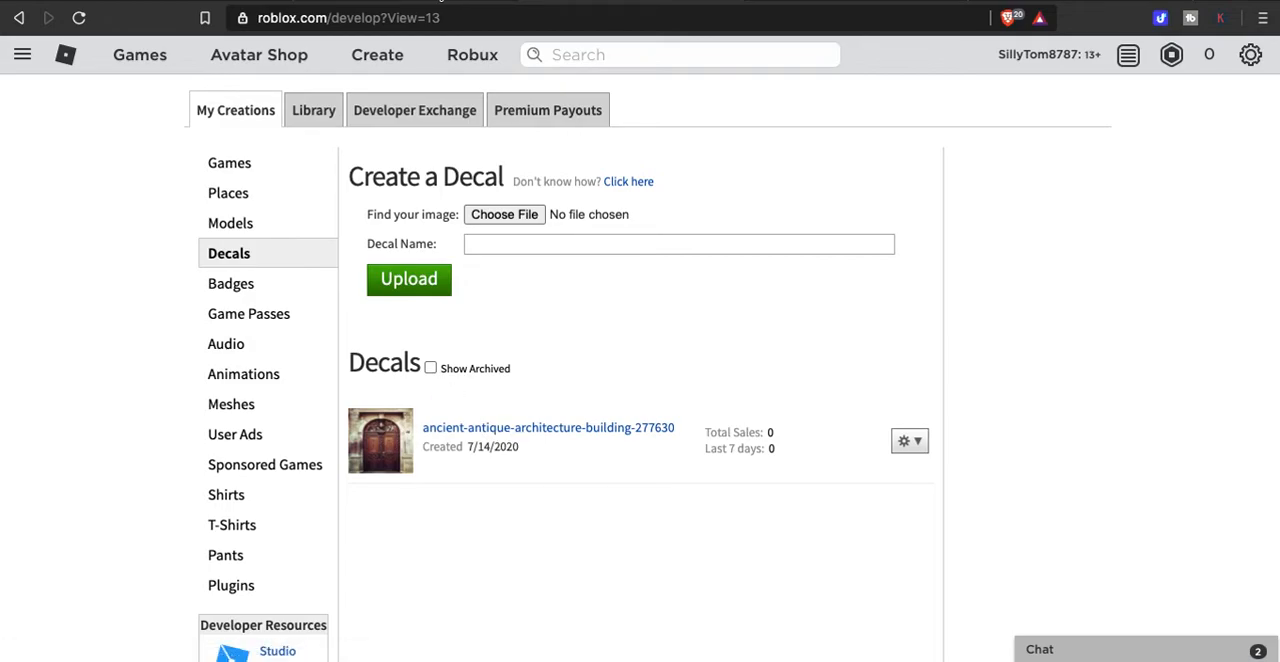
click(548, 427)
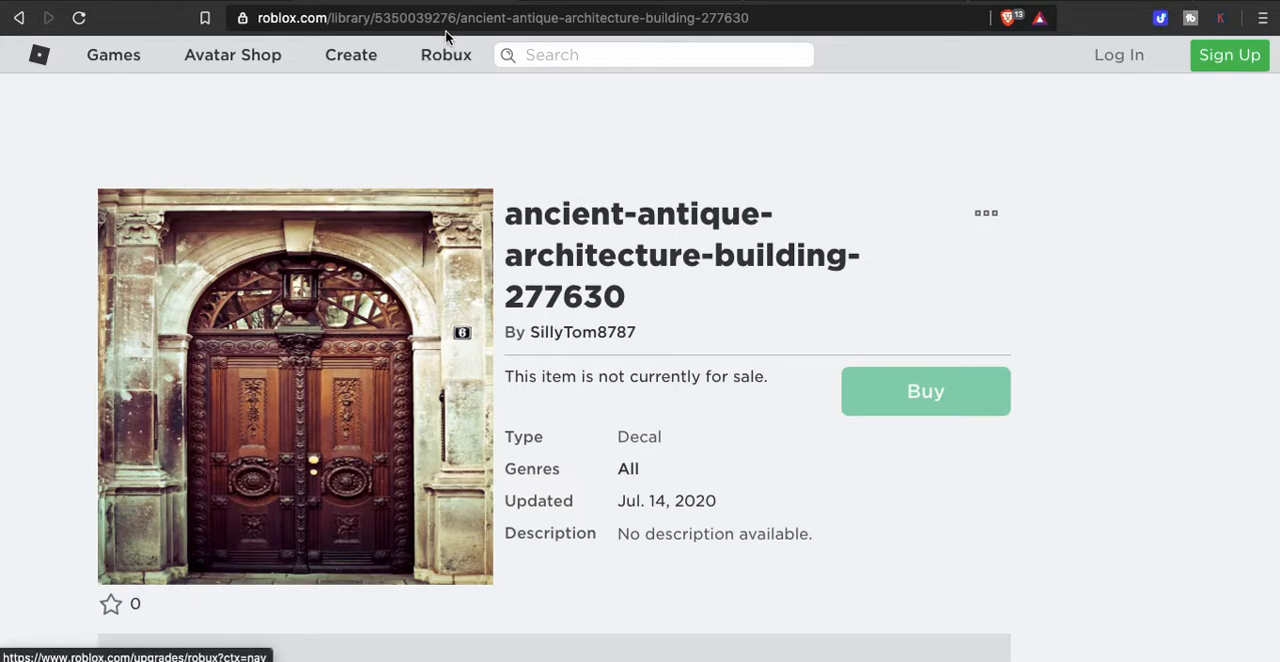
click(500, 18)
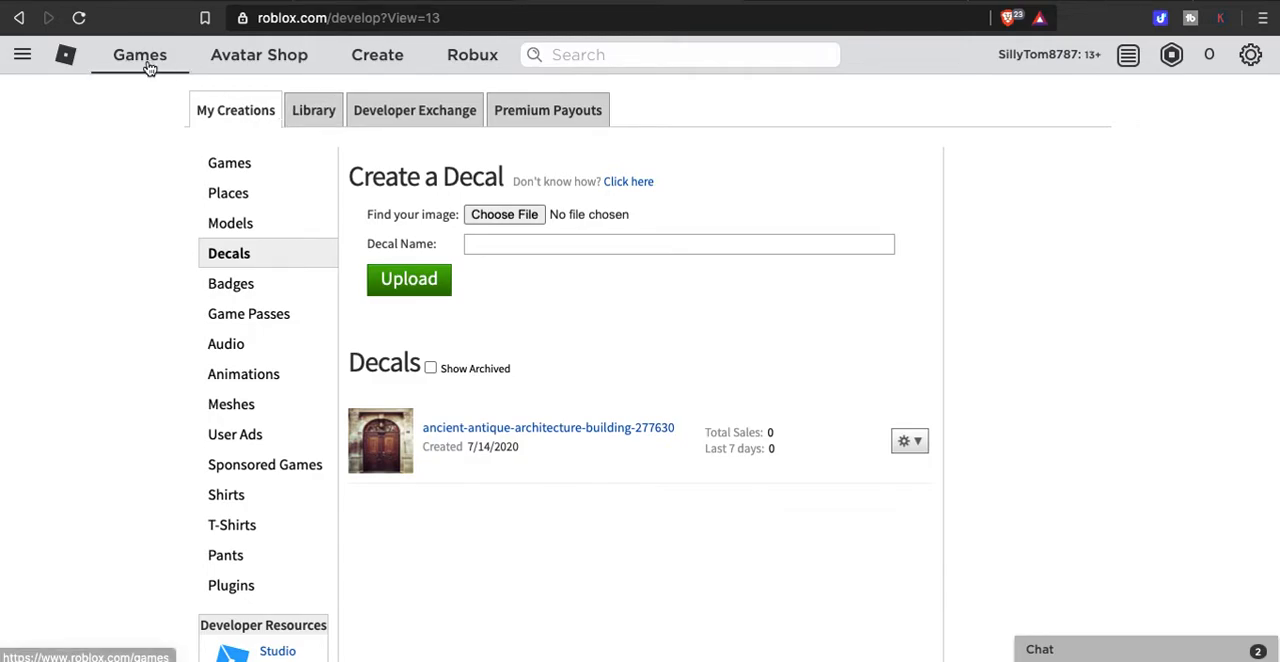
Launch Work at a Pizza Place from the Home page into the Roblox app
click(65, 55)
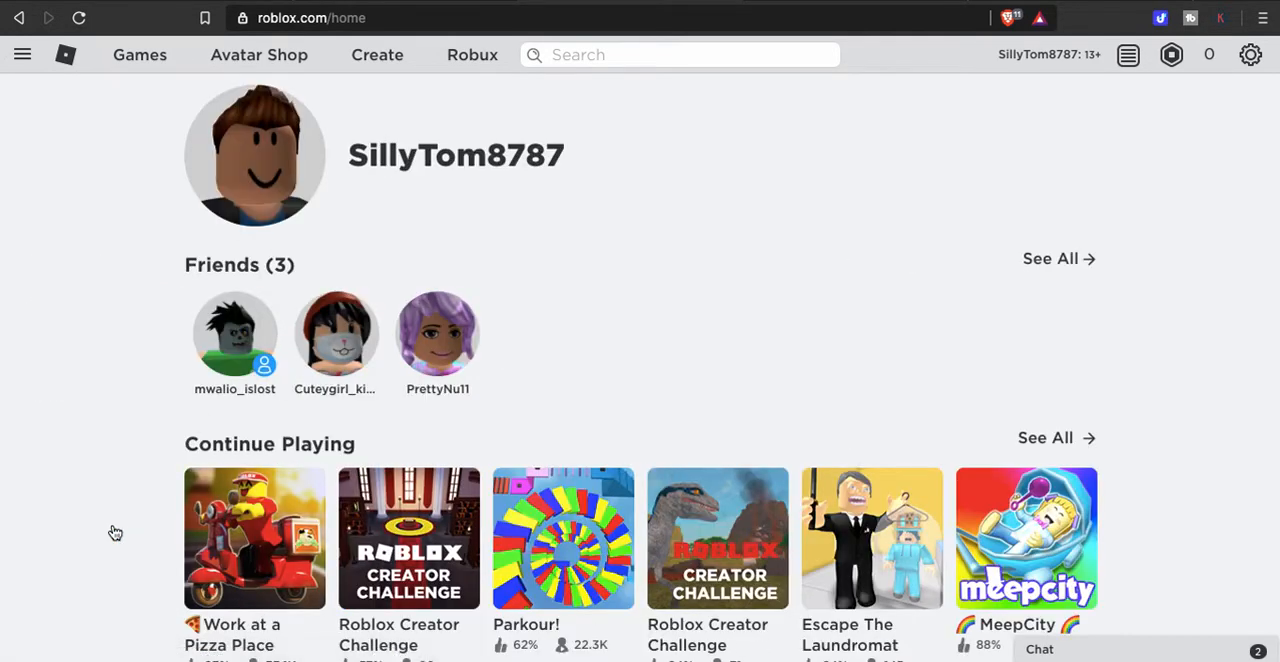
click(254, 538)
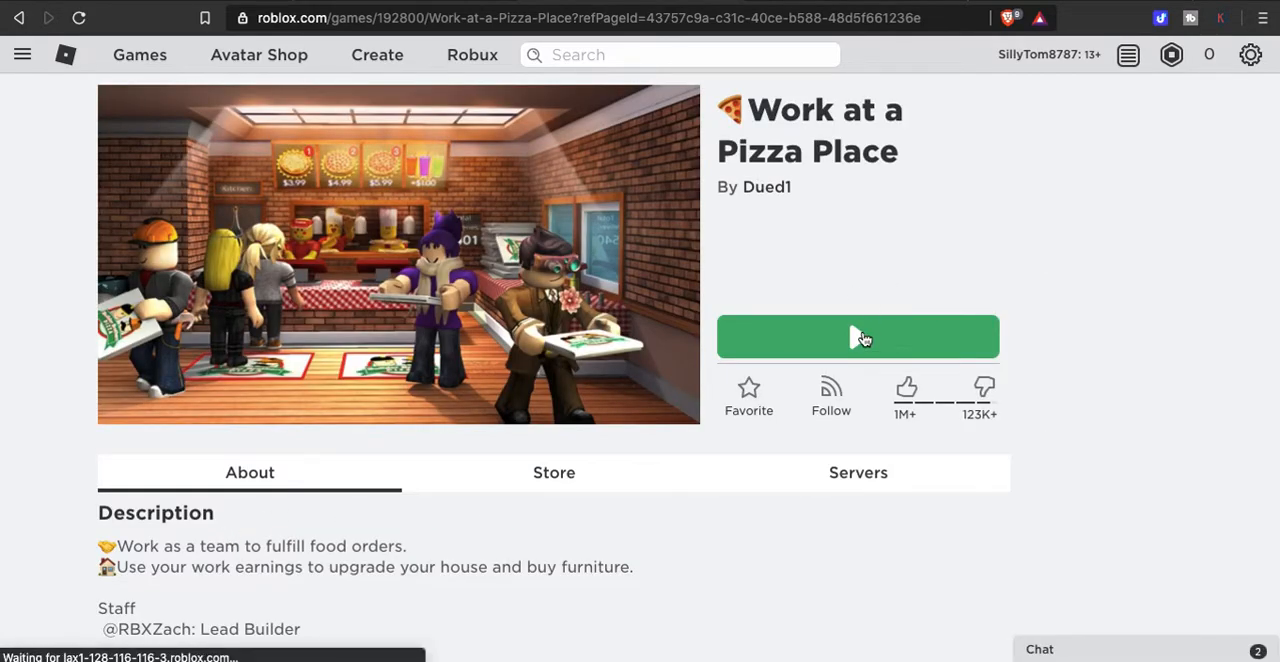
click(857, 336)
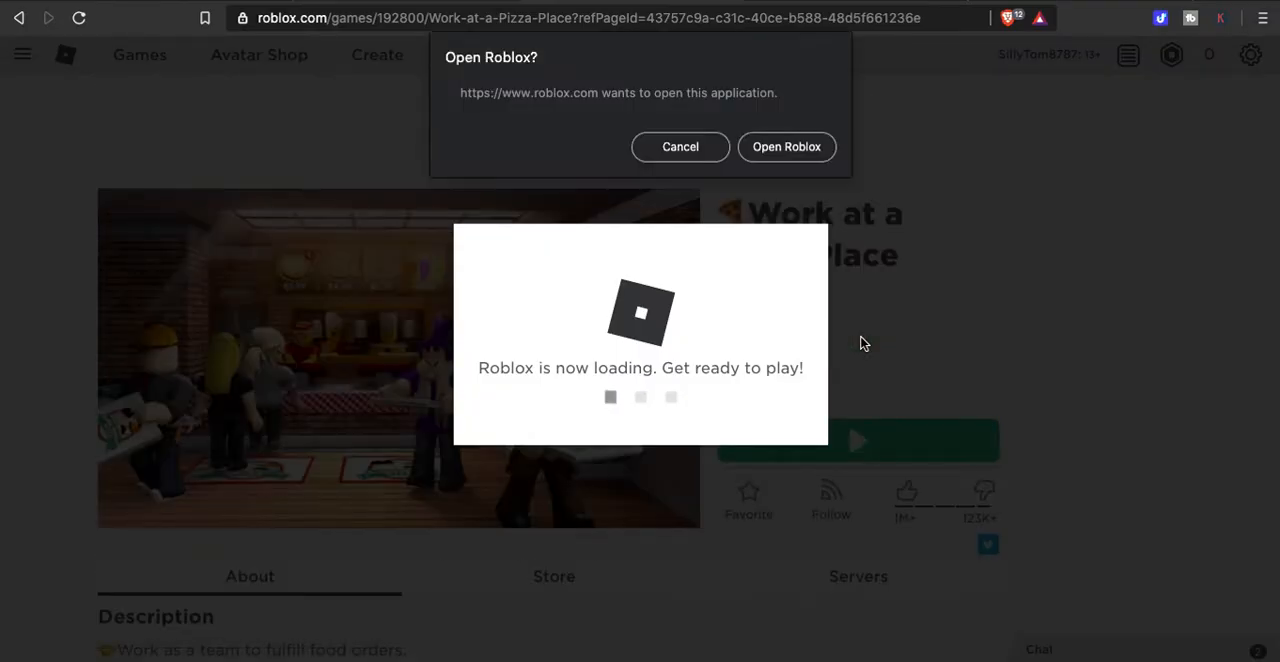
click(786, 146)
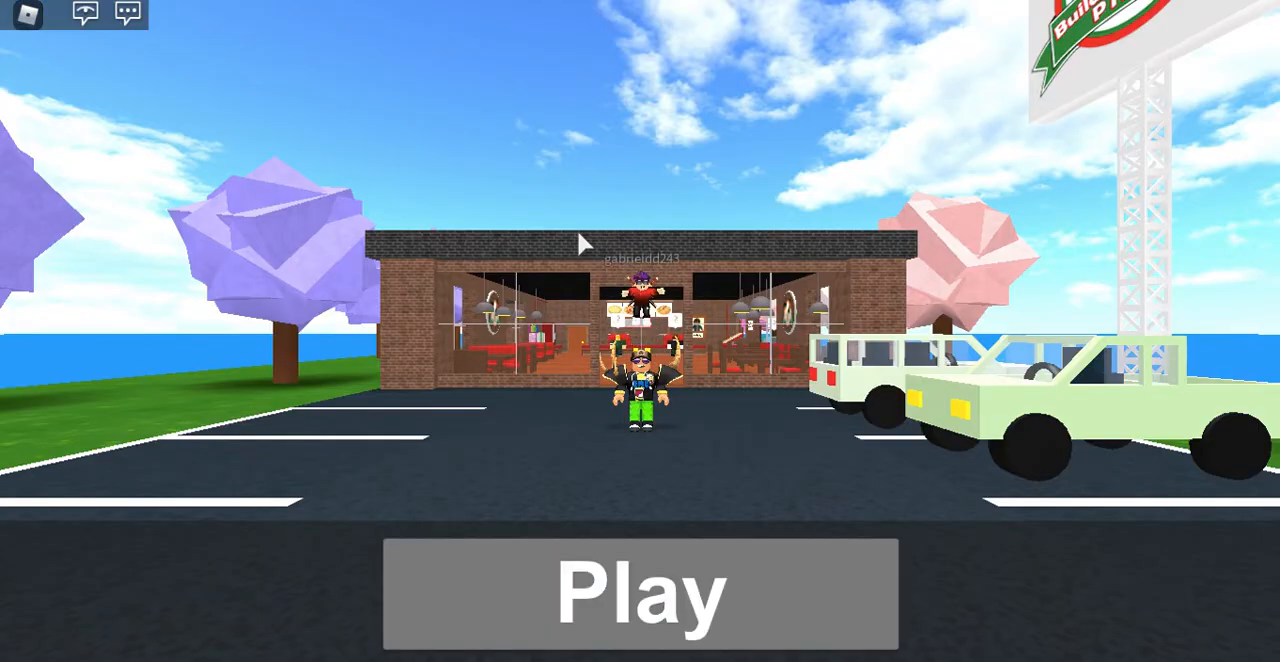
Enter Work at a Pizza Place from the title screen and spawn at the house
click(640, 592)
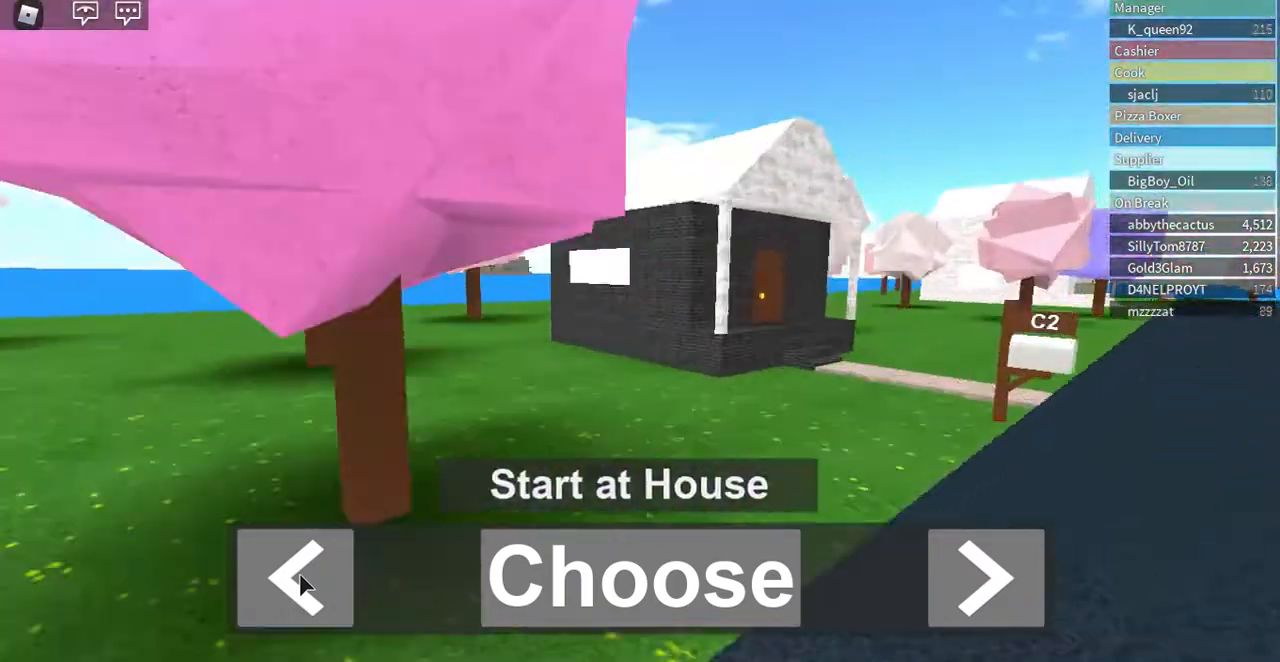
click(640, 578)
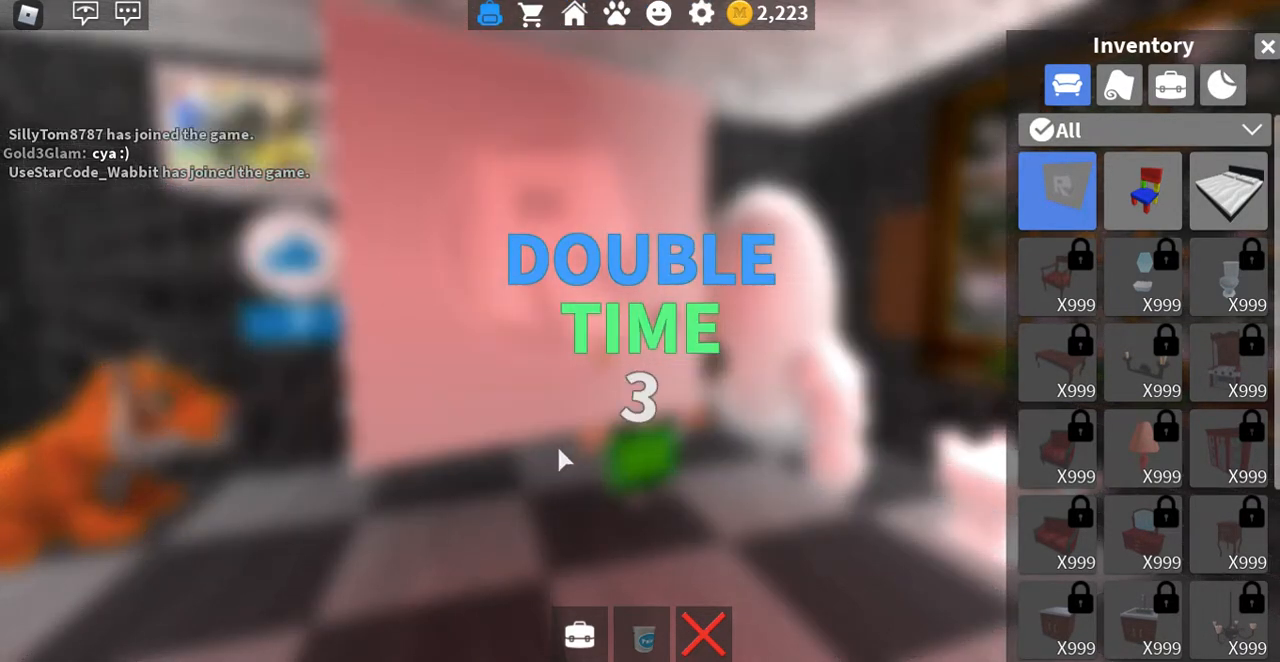
mouse_move(568, 494)
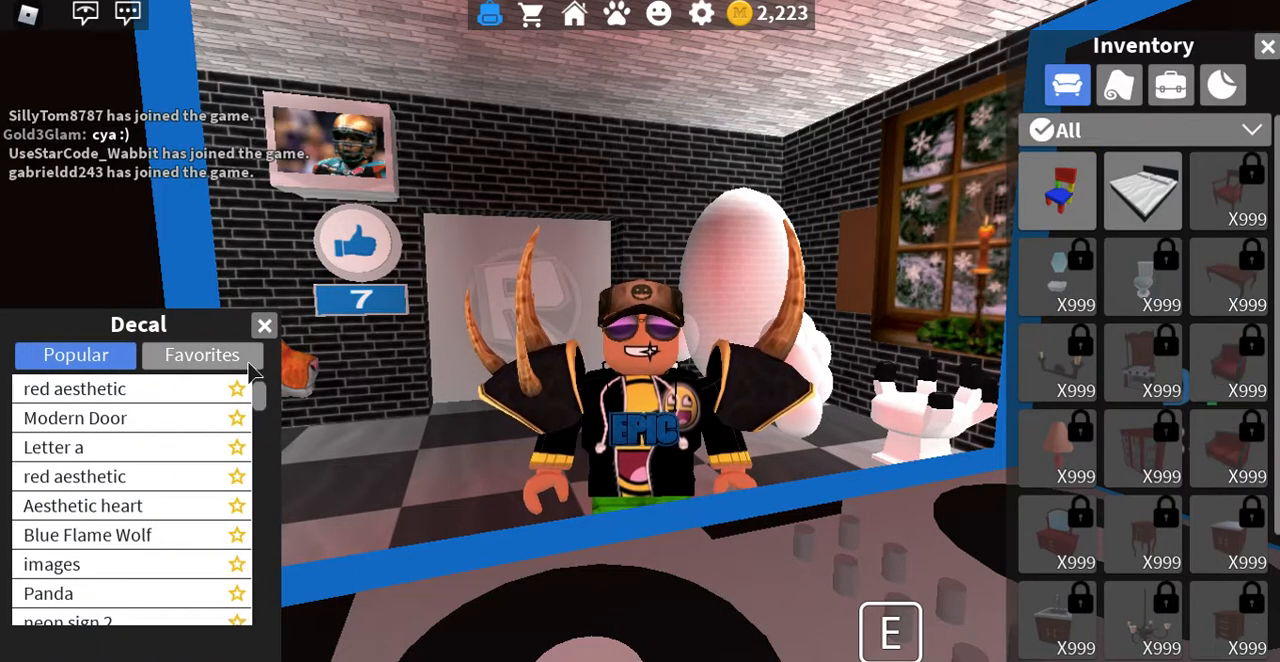
Close the DJ notice and open decal settings for the blank white back-wall panel
click(202, 355)
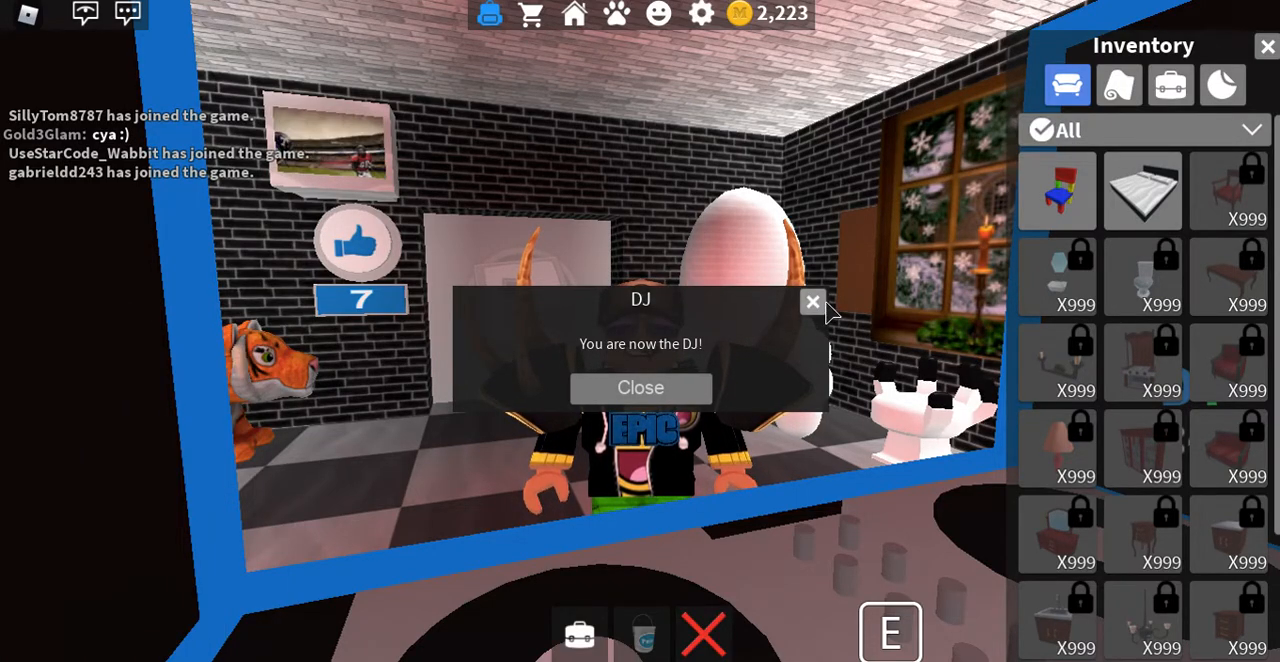
click(640, 388)
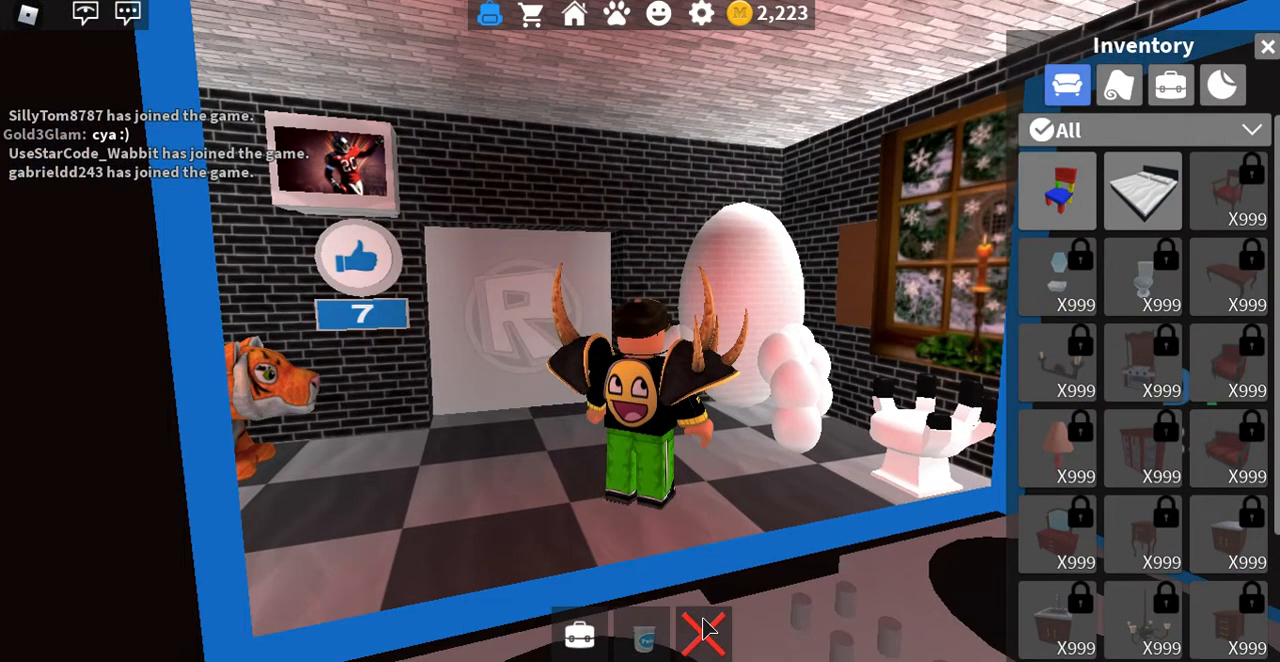
click(1267, 46)
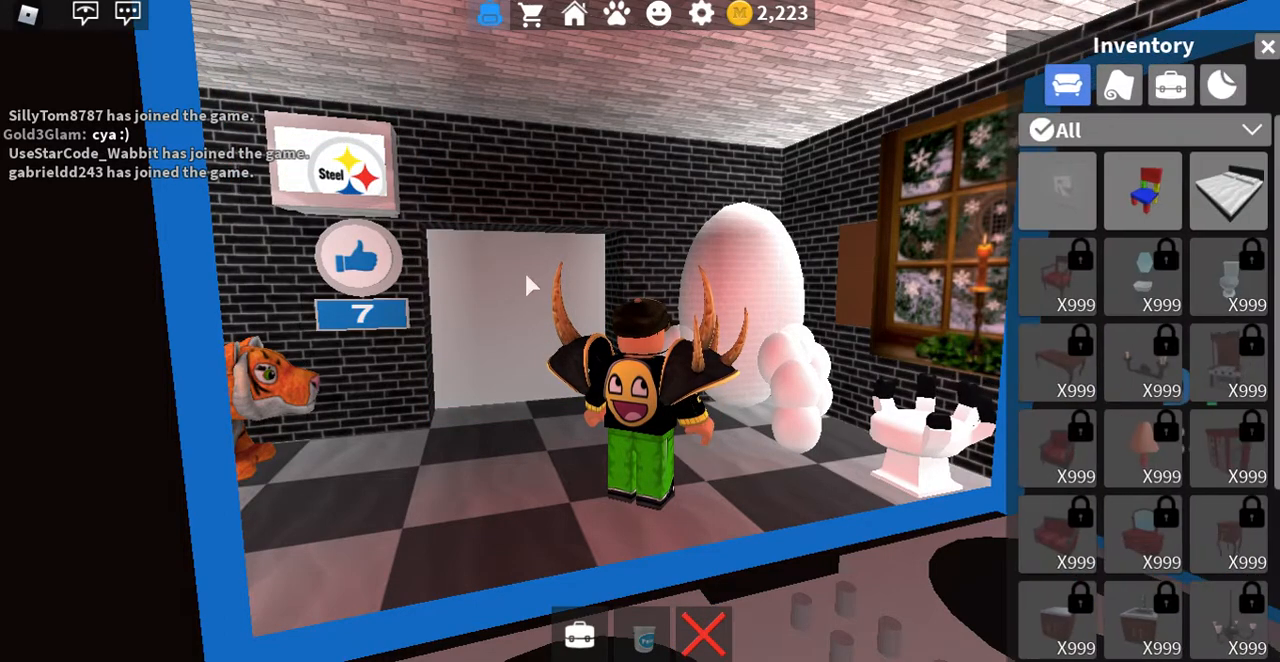
click(1056, 190)
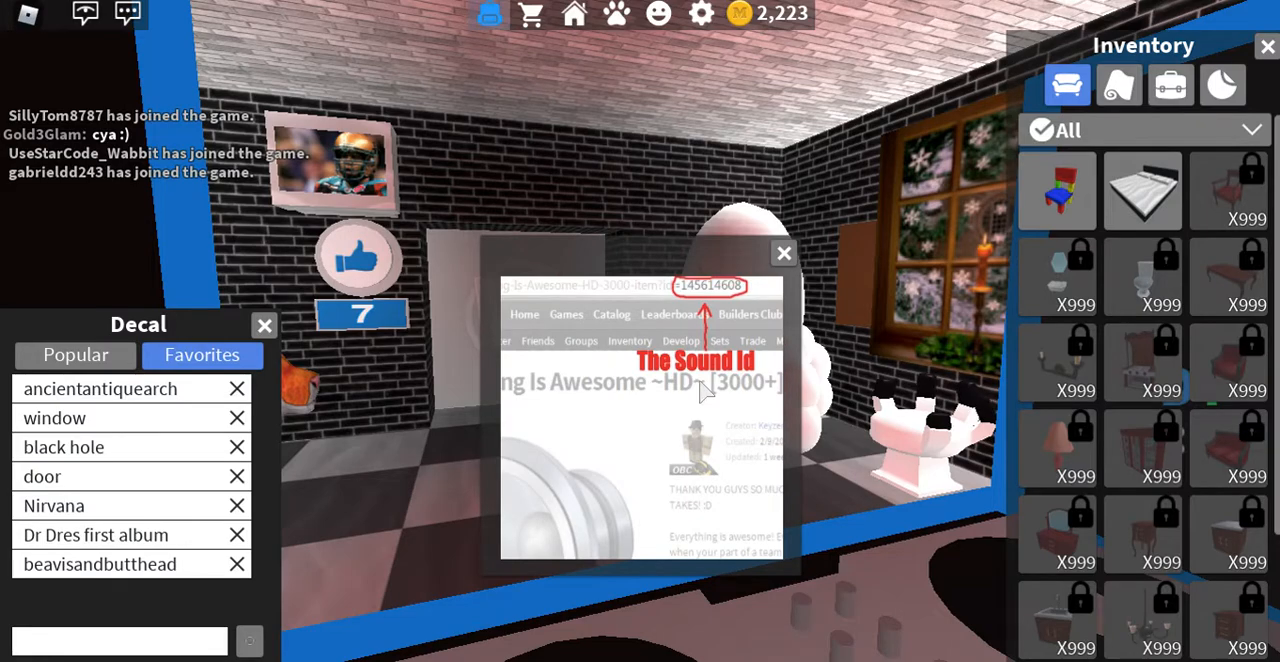
Close the image-ID preview and apply the 'ancientantiquearch' favourite decal to the panel
click(784, 253)
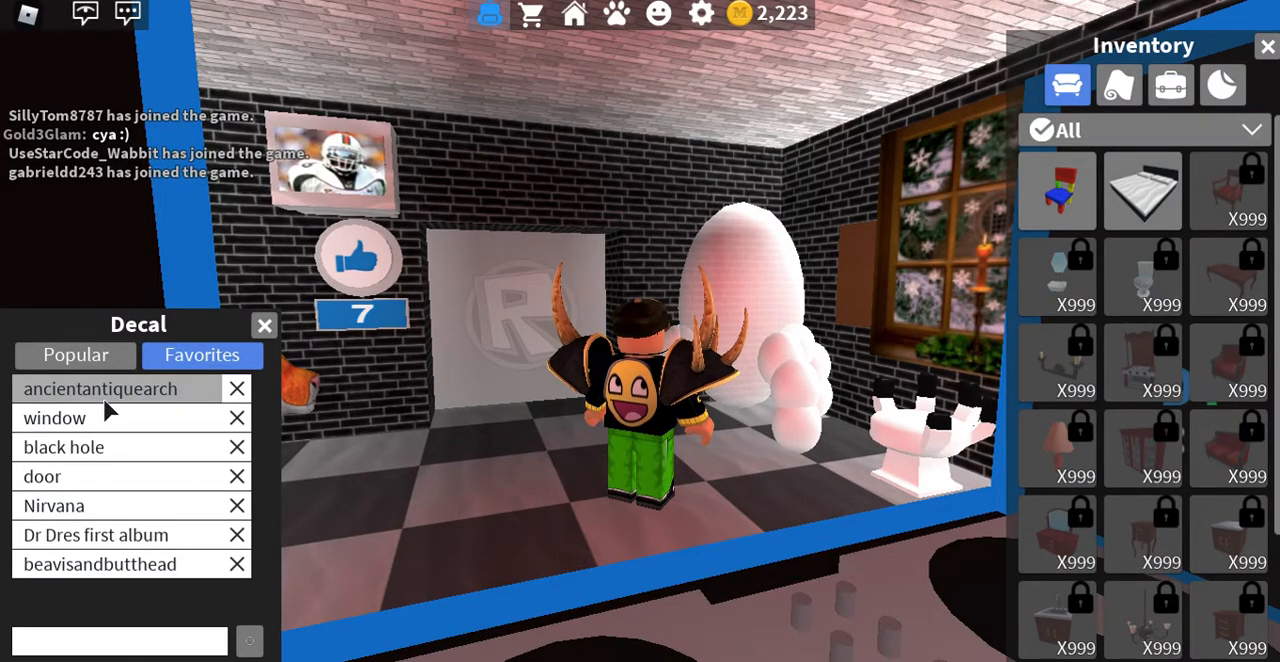
click(100, 388)
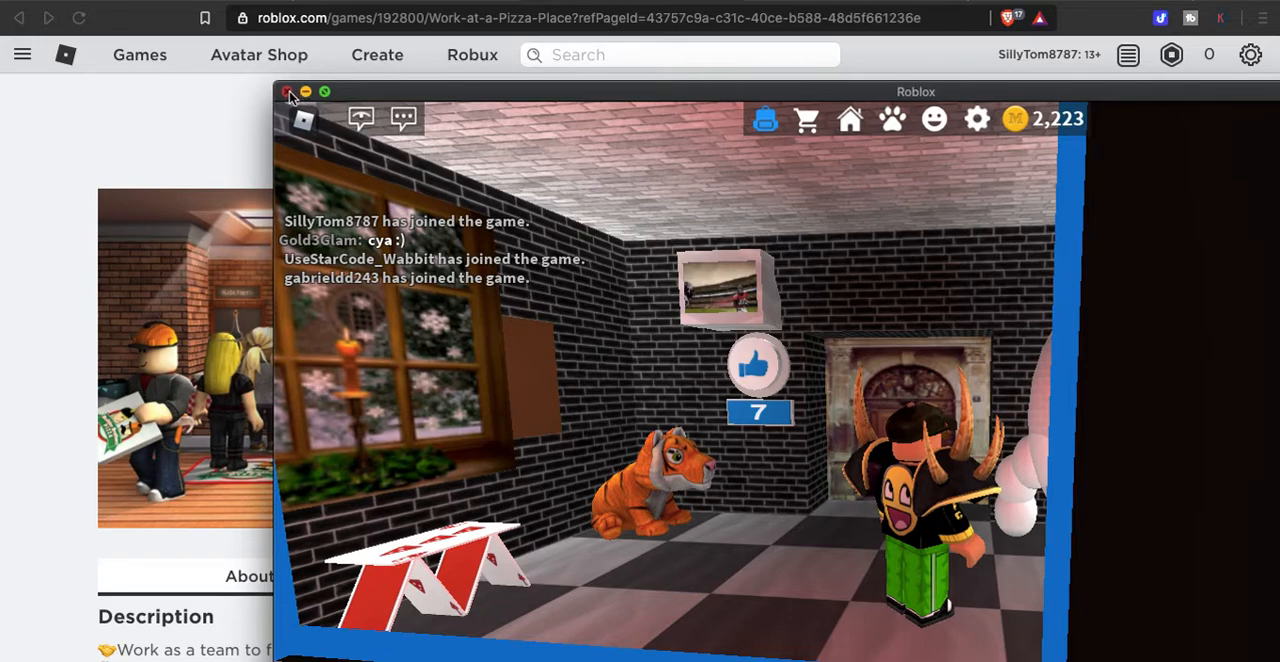
Close the game, return to the Roblox home page, and search the Library for 'door'
click(289, 92)
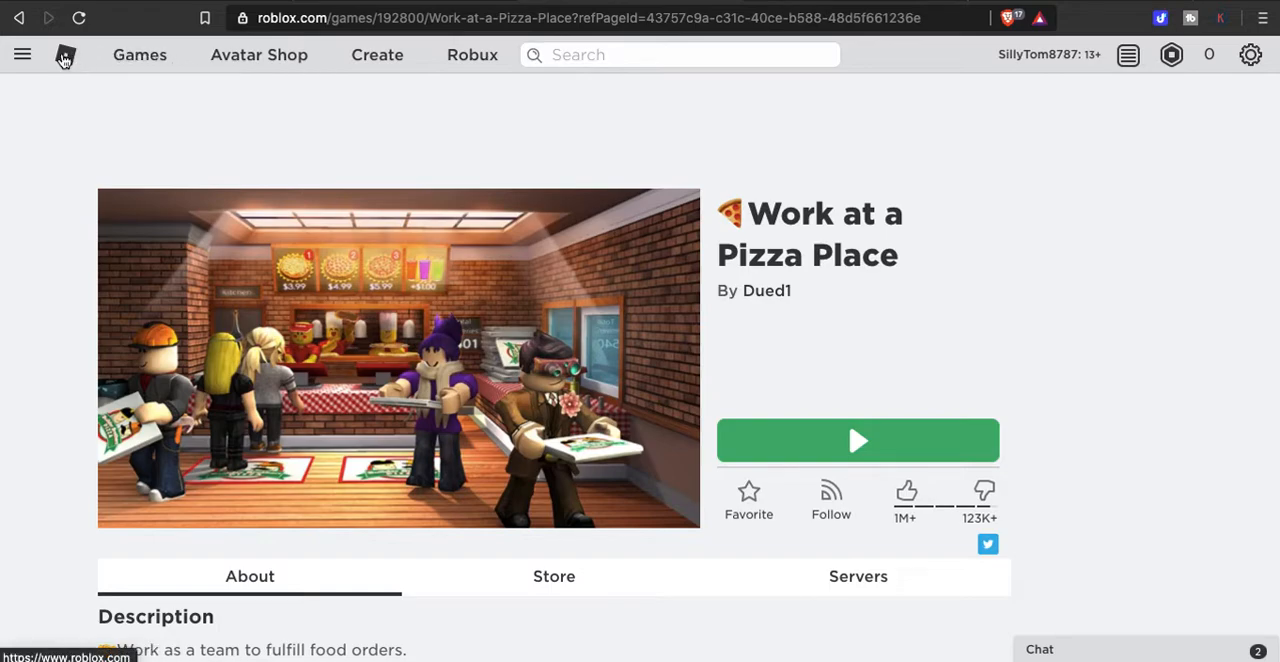
click(65, 54)
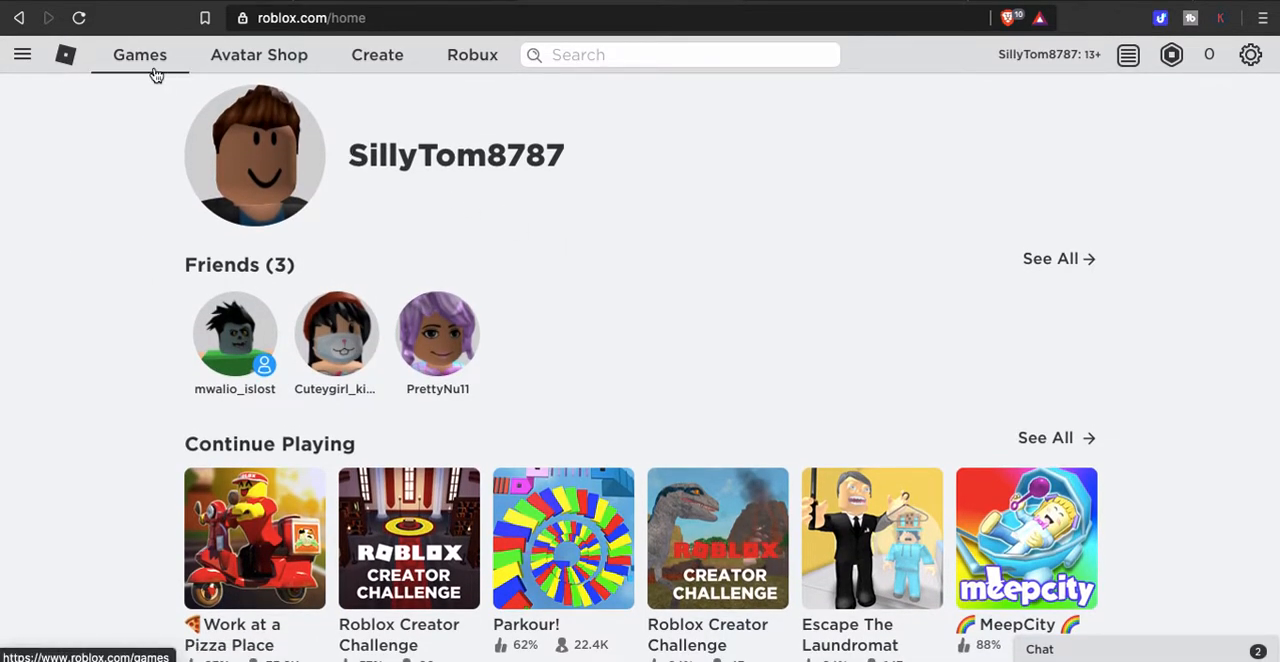
mouse_move(310, 84)
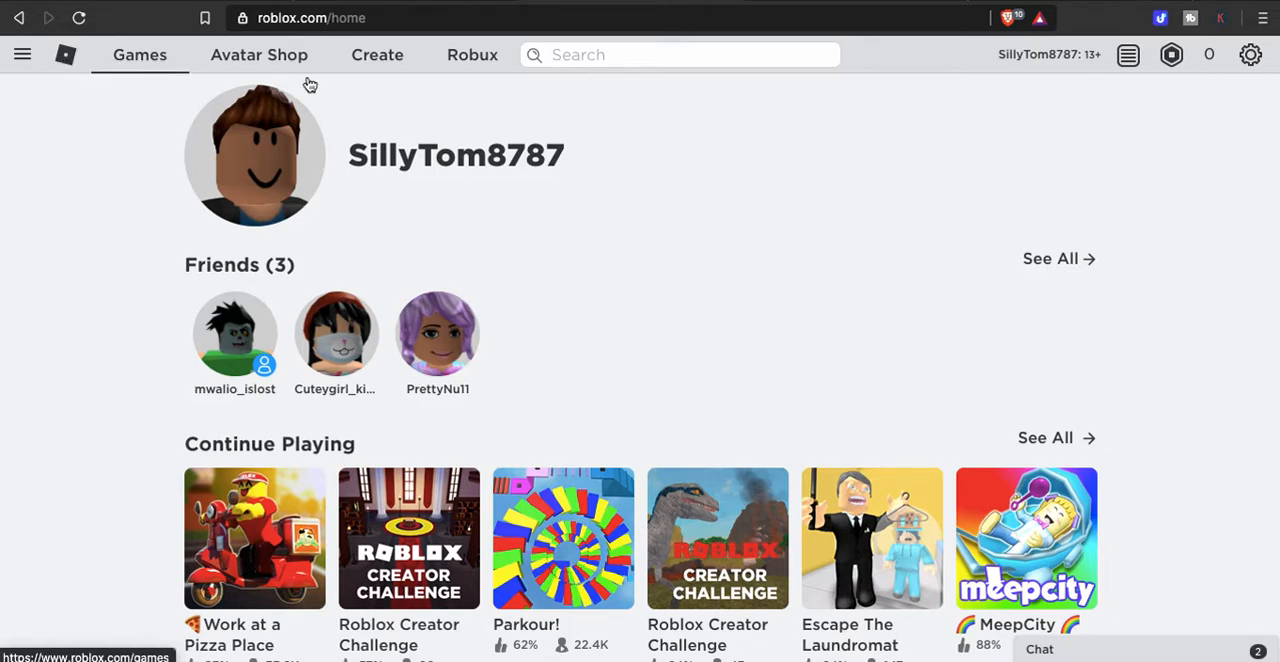
click(680, 54)
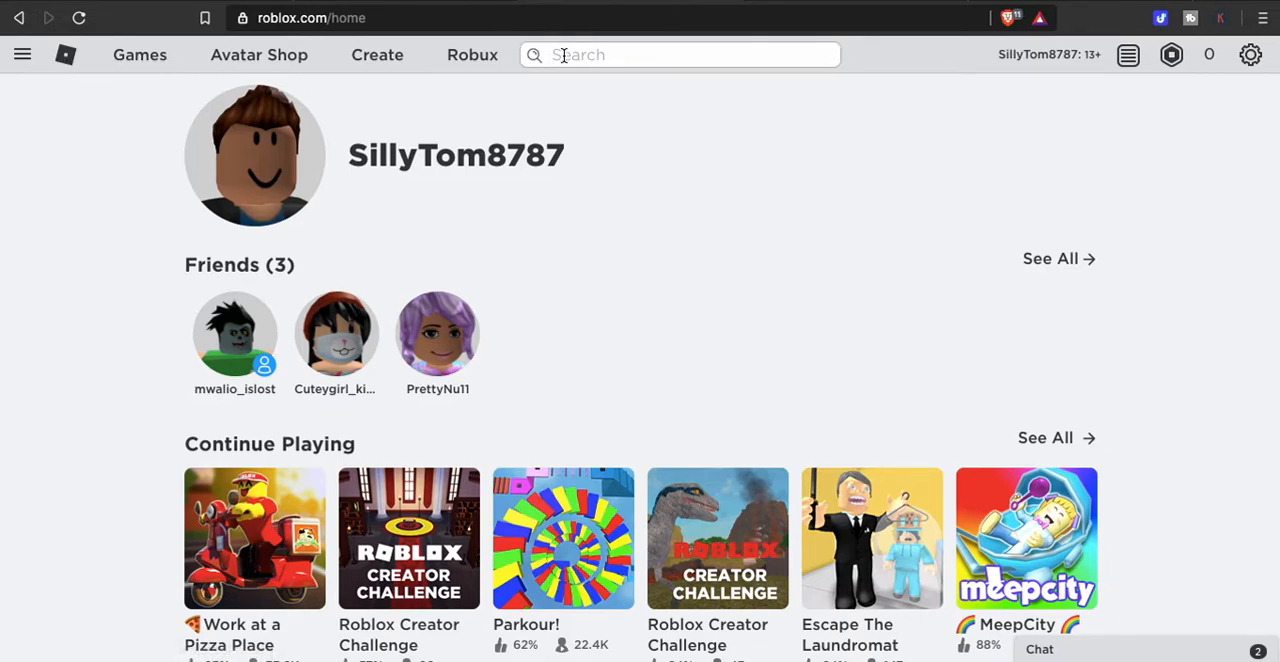
text(door)
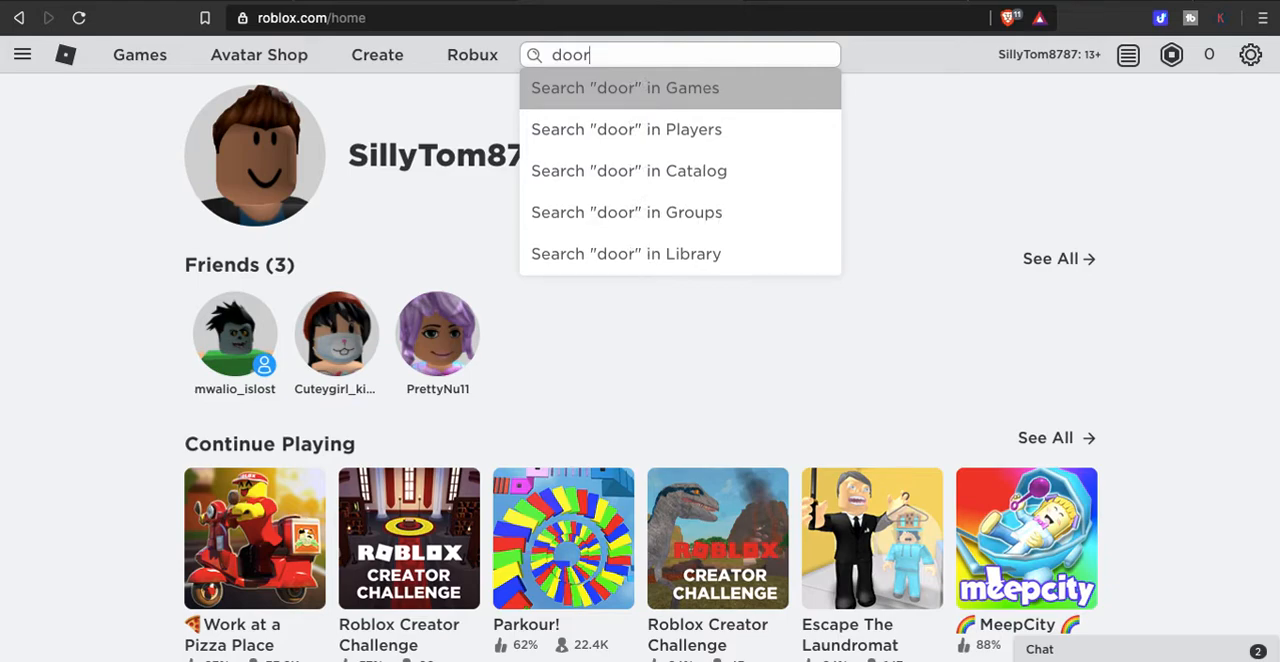
mouse_move(626, 129)
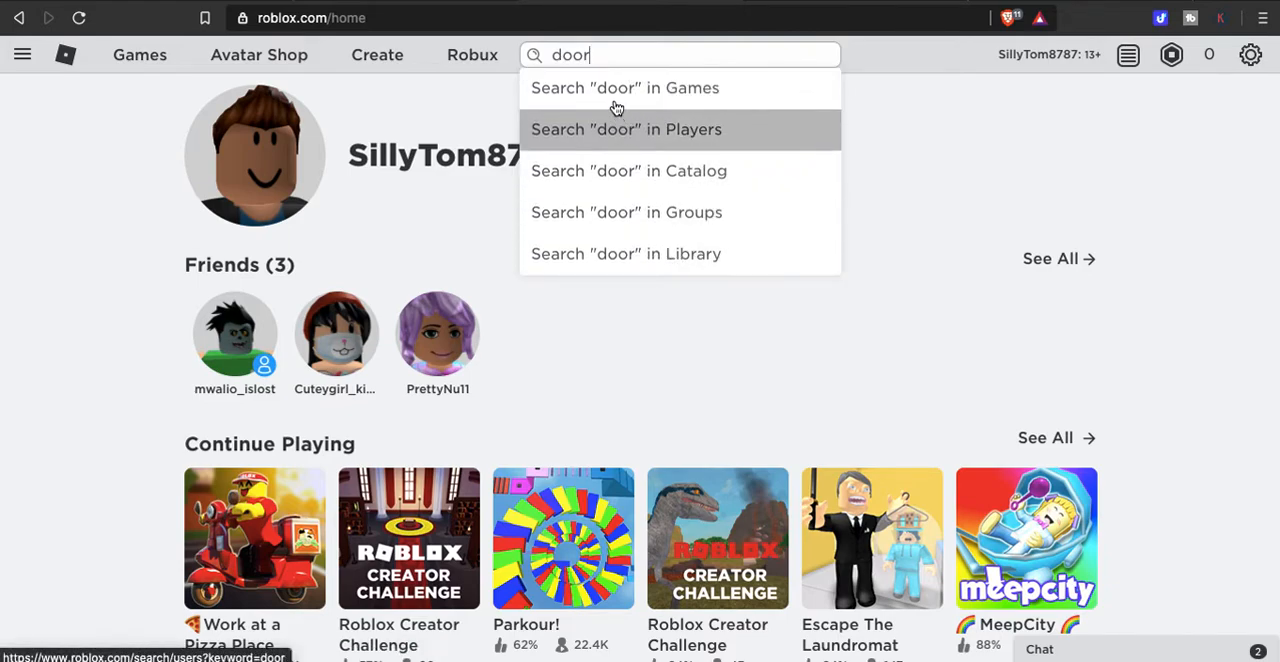
click(626, 253)
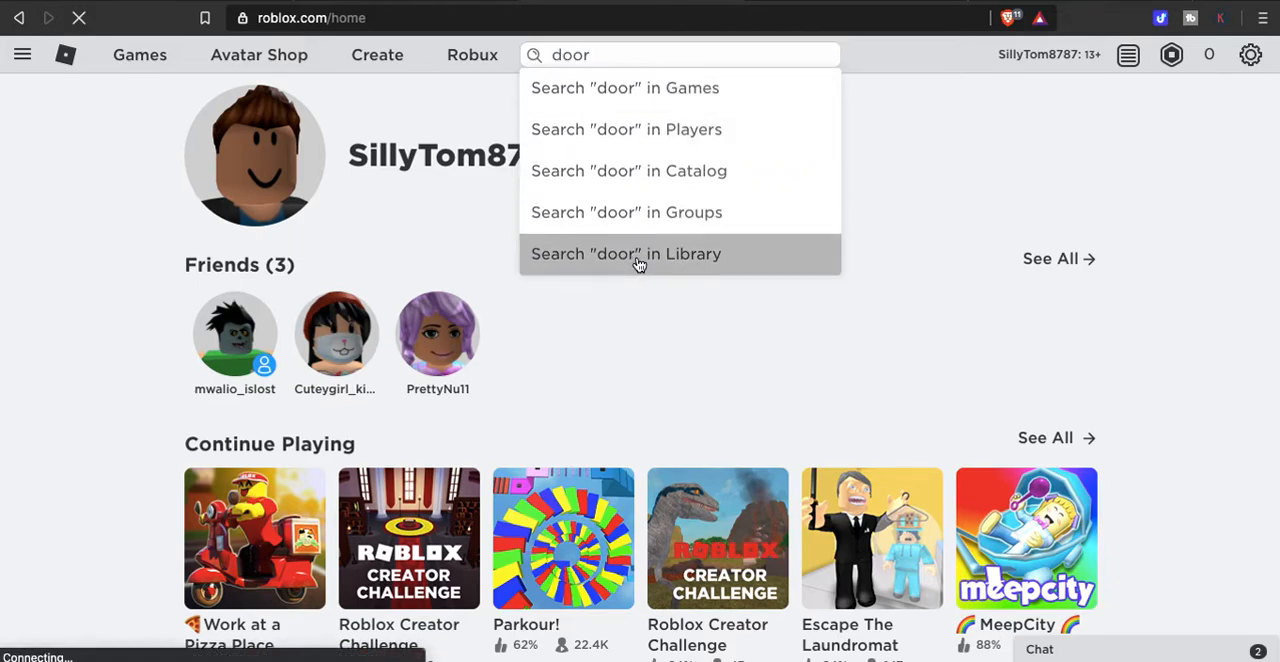
click(626, 253)
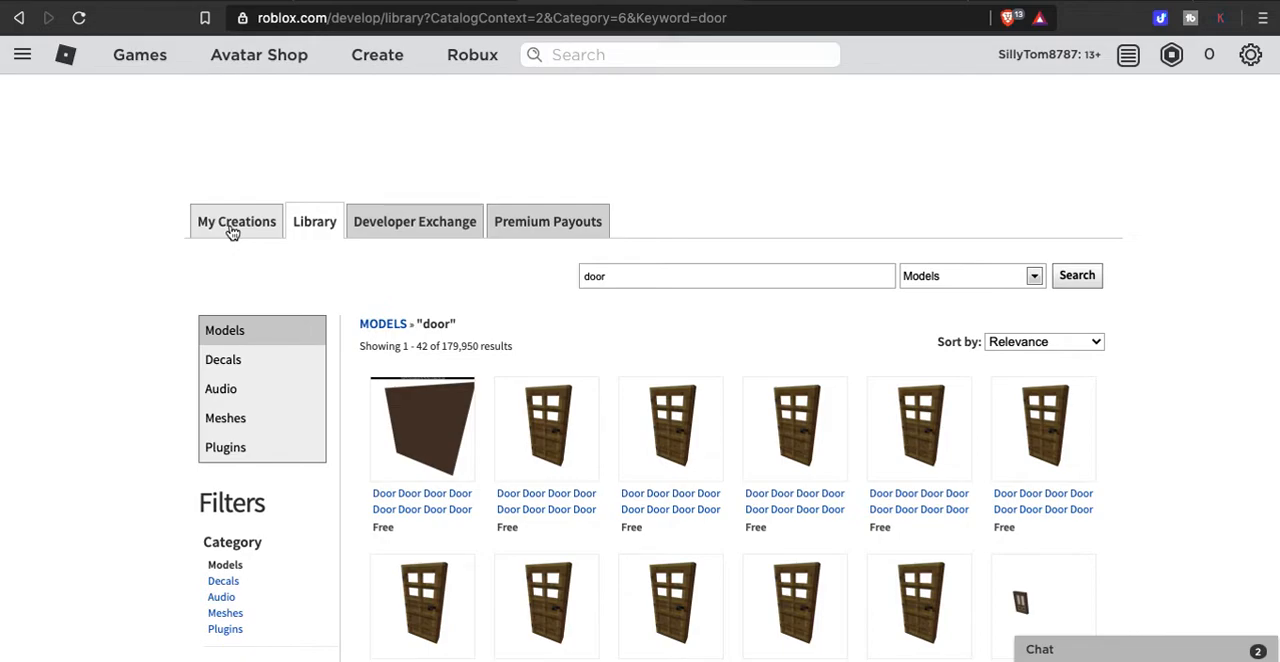
mouse_move(314, 228)
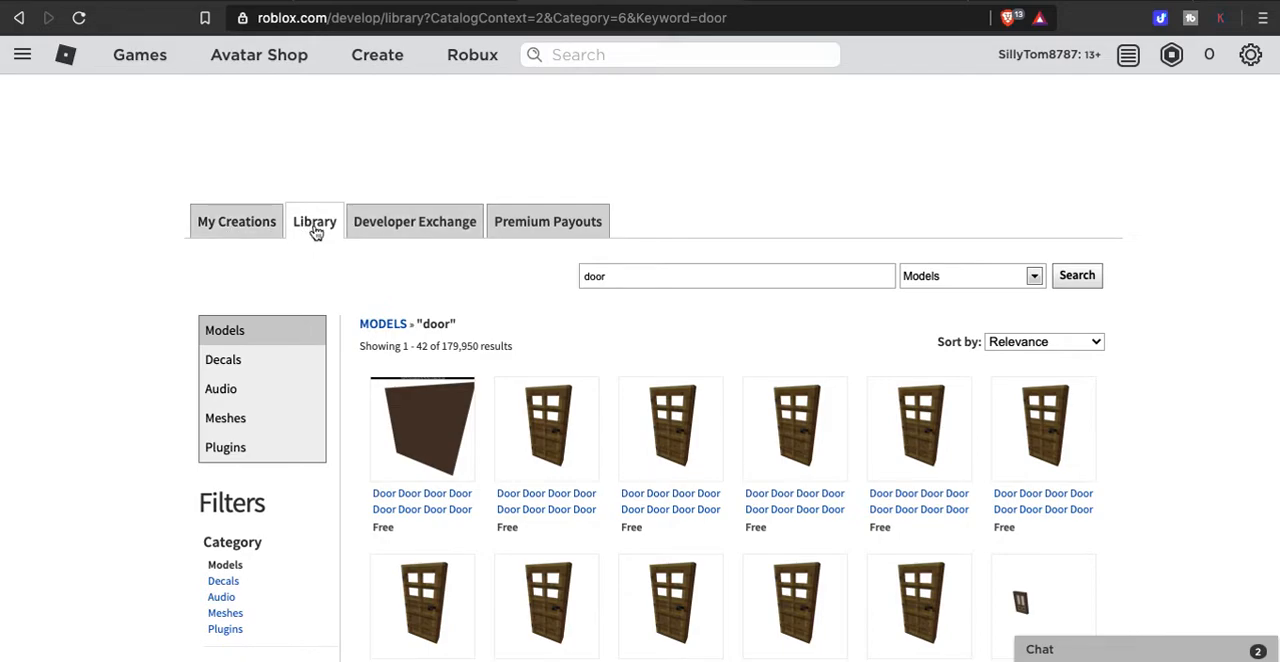
Switch the Library to Decals, search 'door', and scroll the 4,817 decal results
click(223, 359)
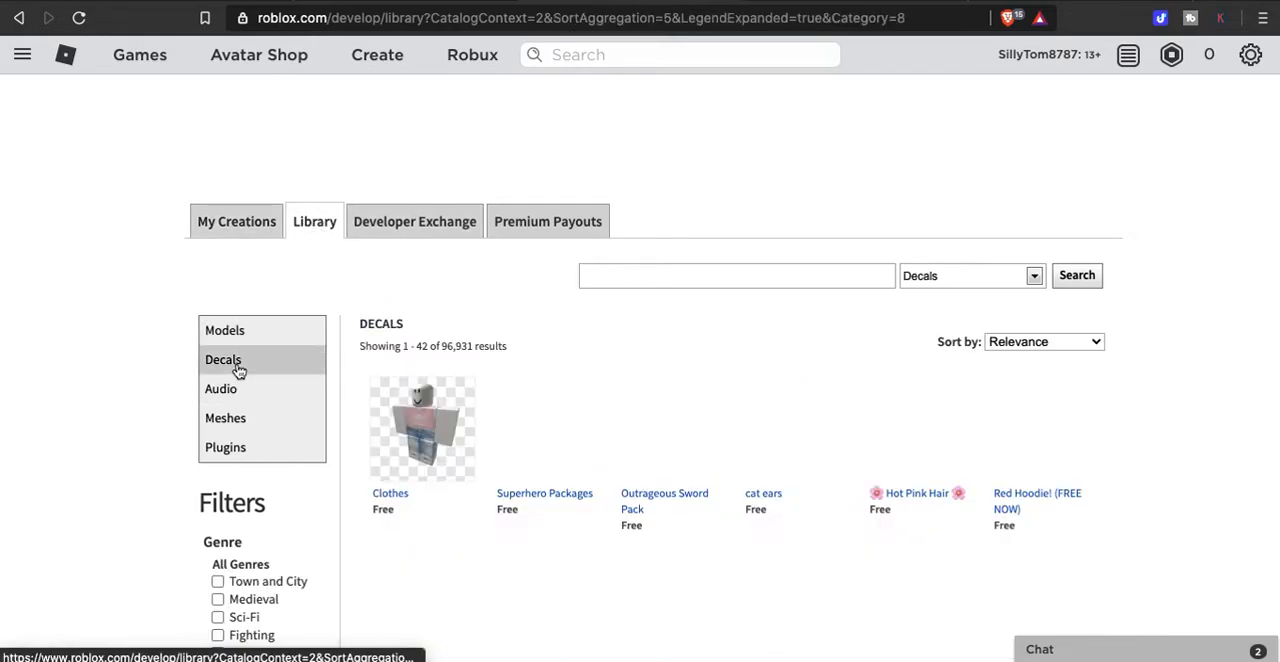
click(736, 275)
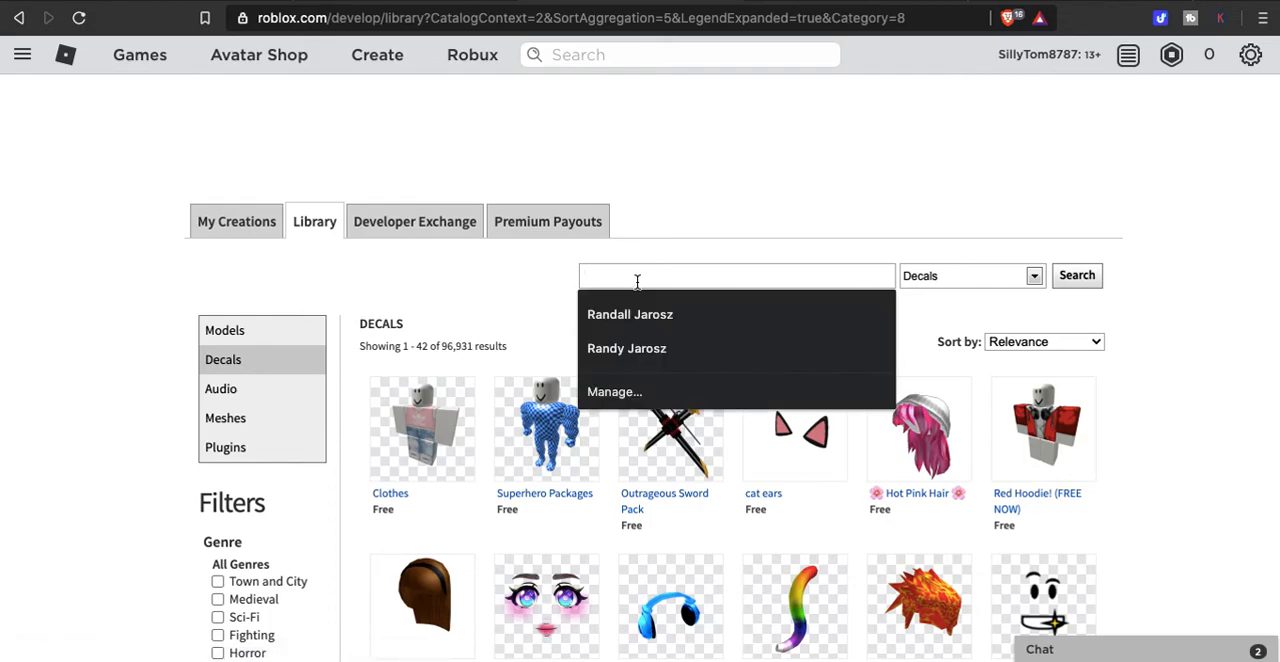
text(door)
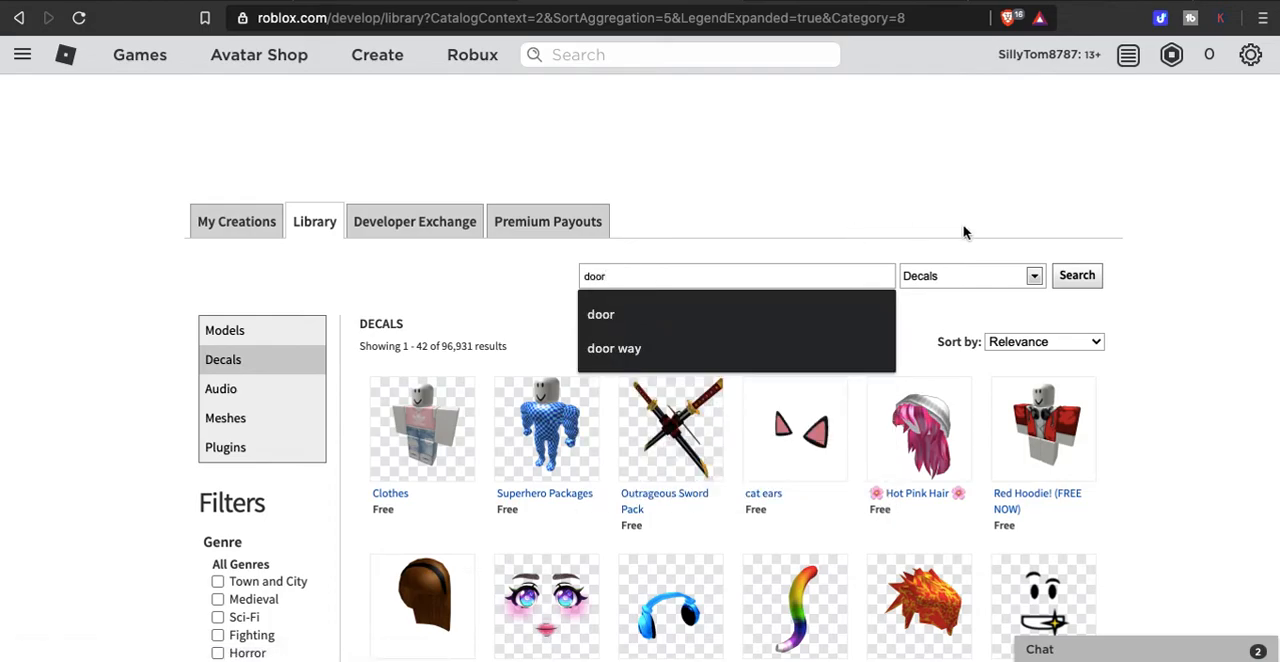
click(1076, 275)
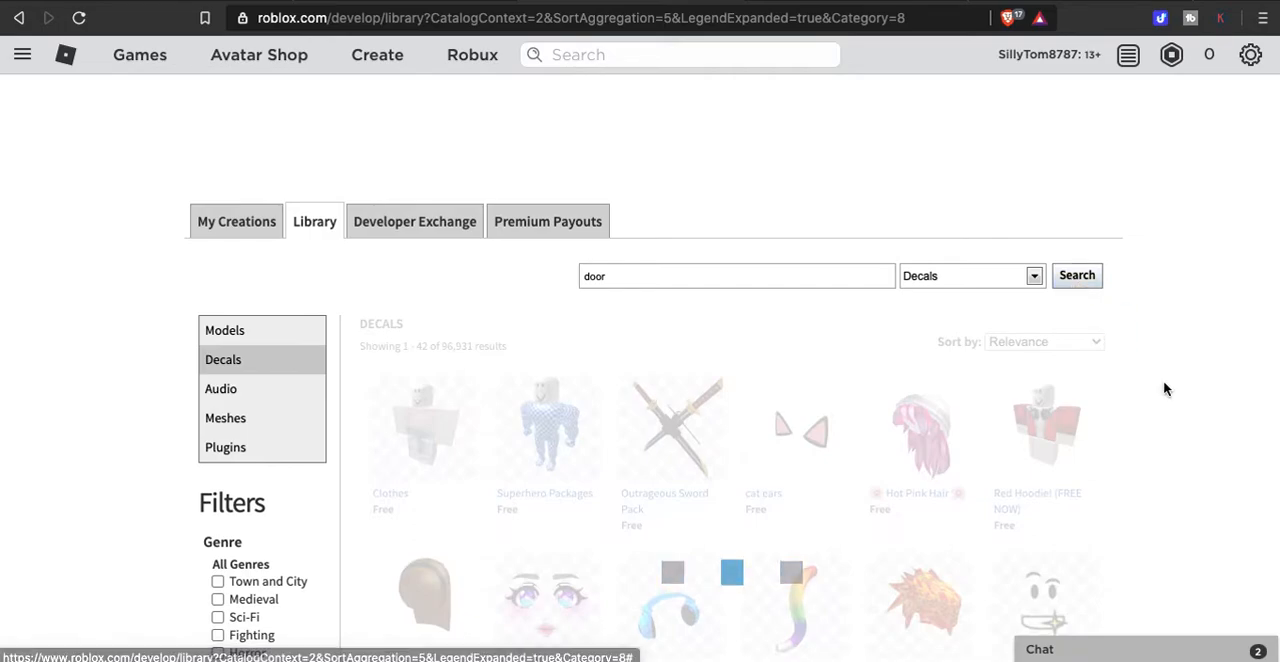
click(1076, 275)
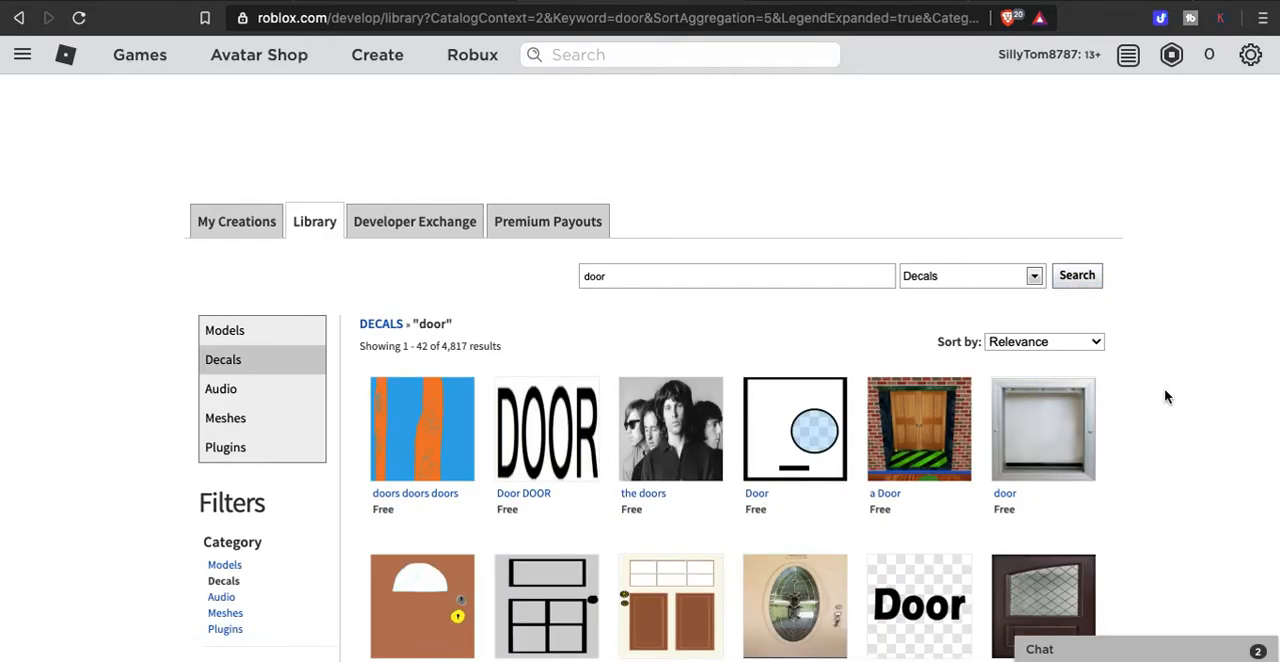
scroll(down, 3)
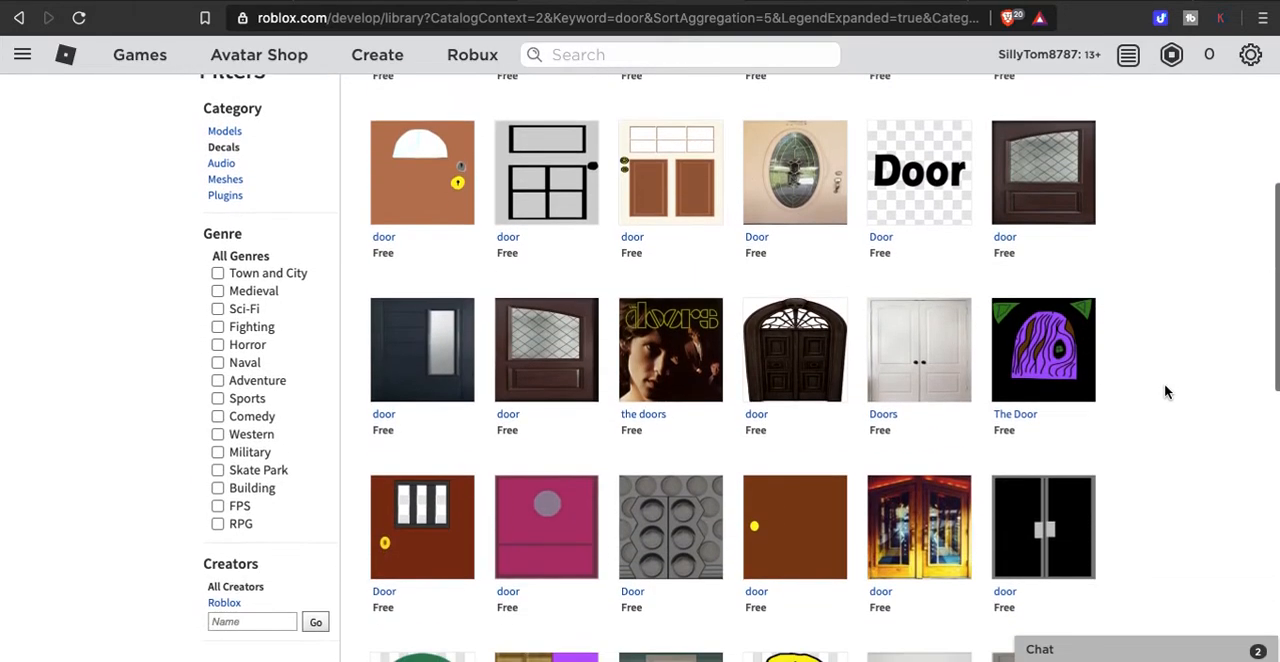
scroll(down, 3)
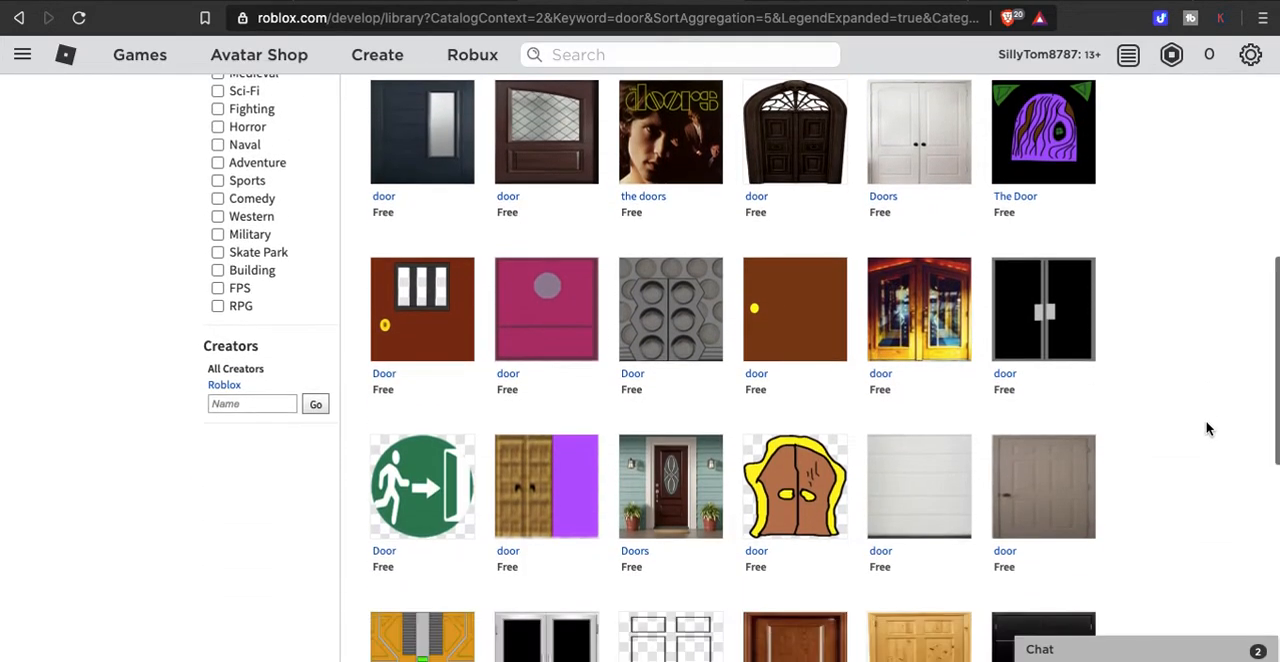
scroll(down, 3)
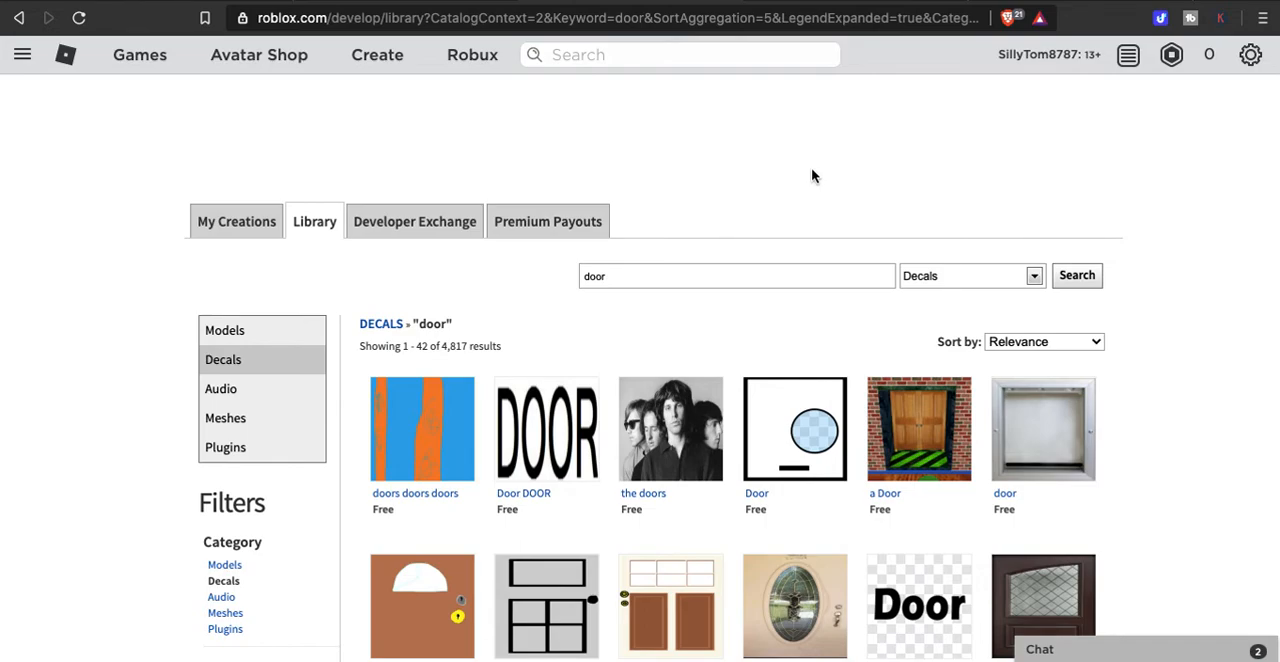
mouse_move(865, 140)
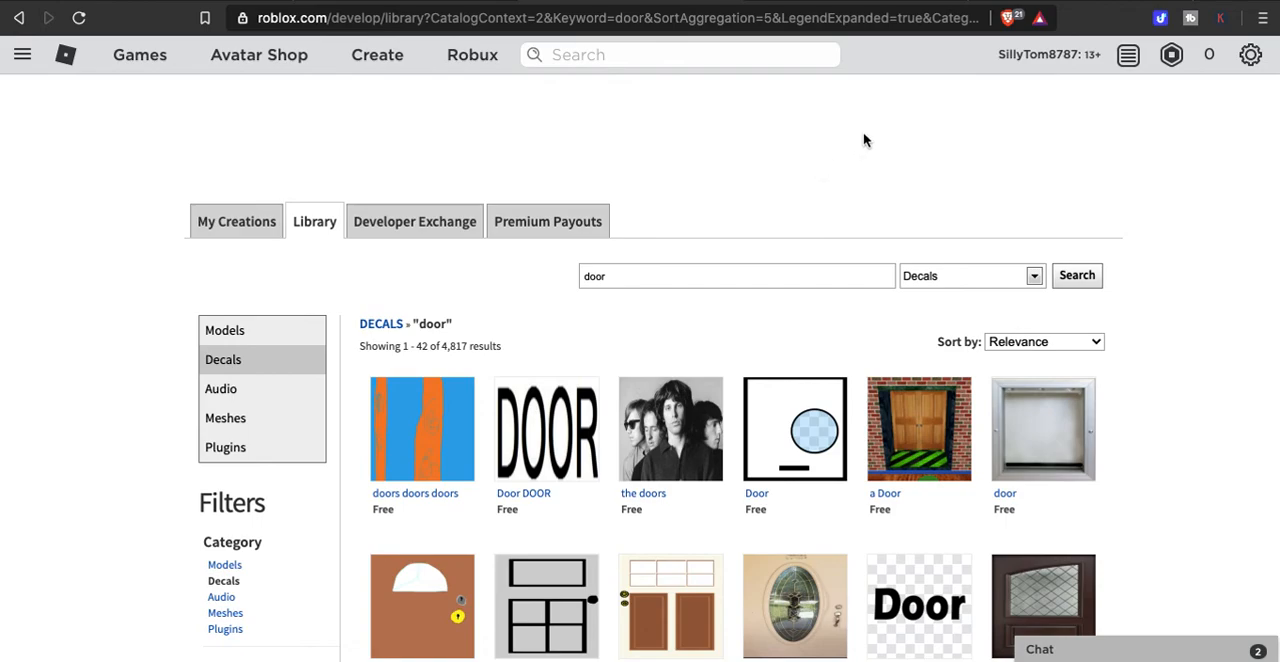